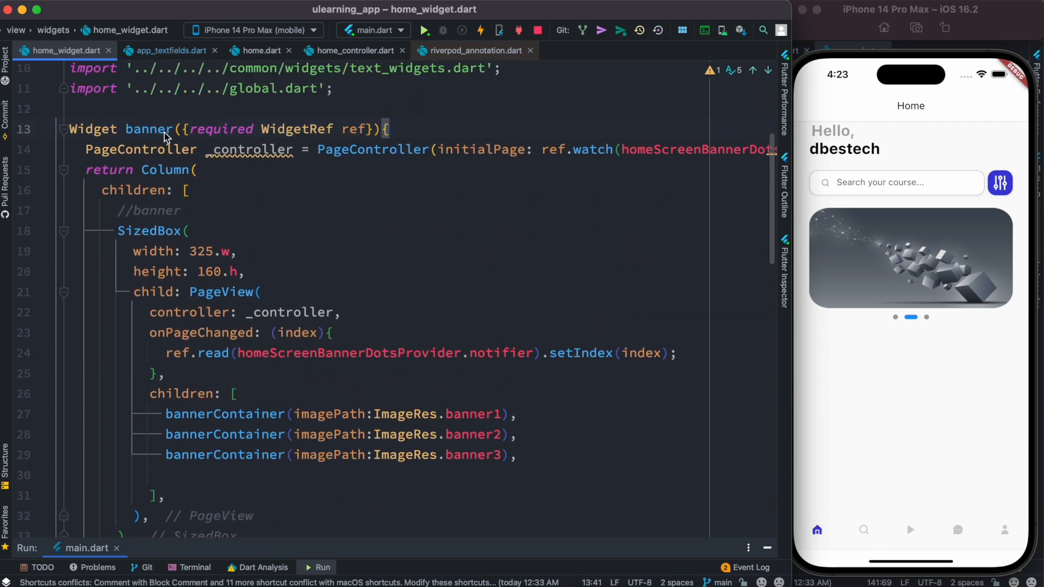
mouse_move(246, 186)
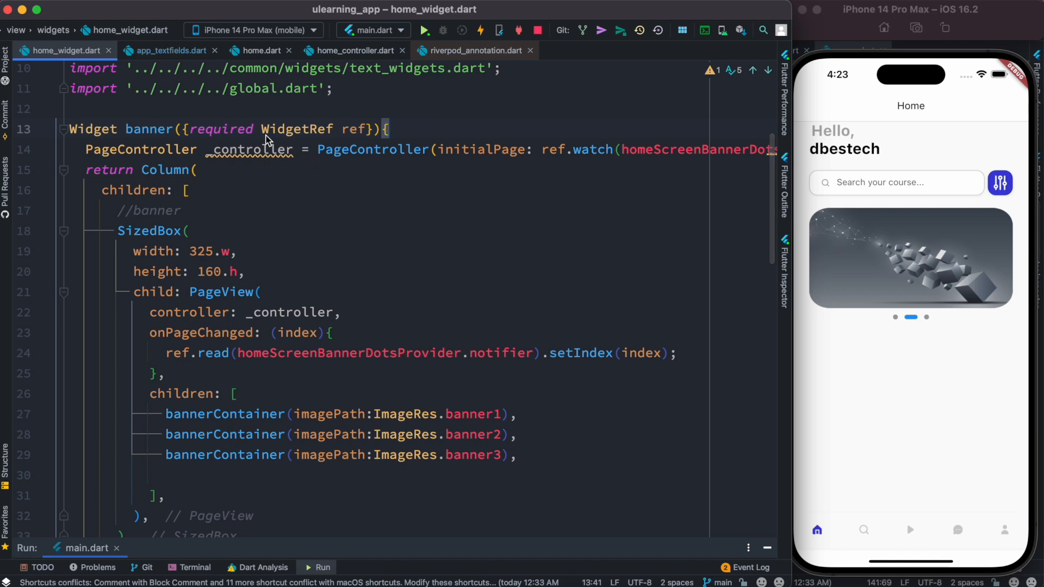
mouse_move(140, 149)
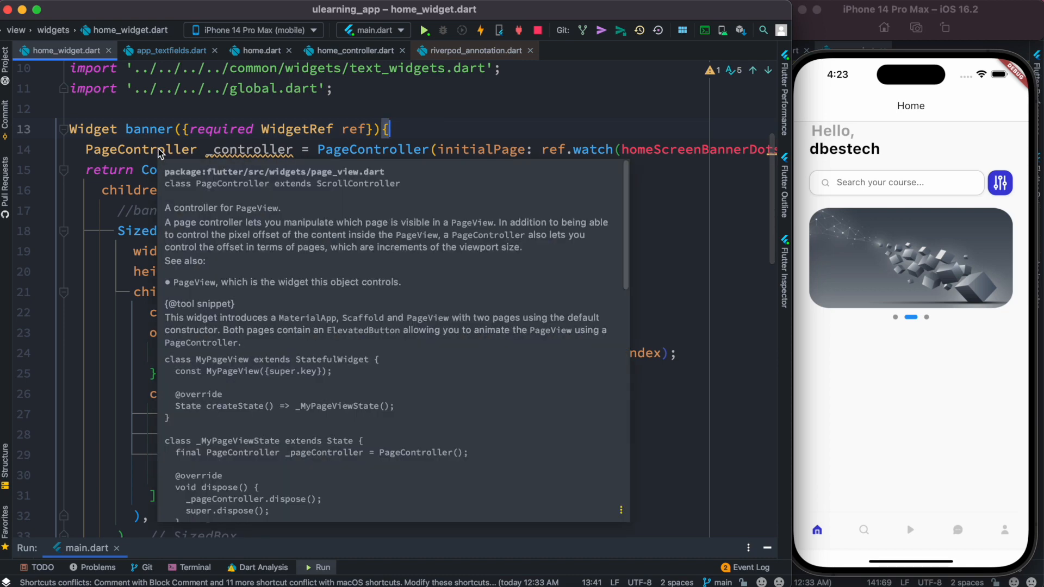
mouse_move(326, 398)
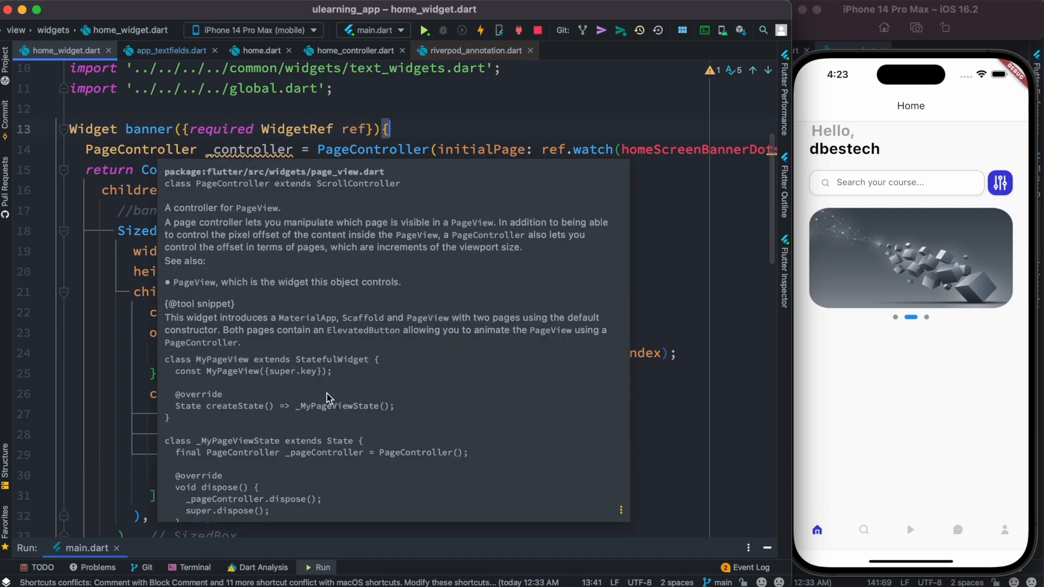
- Insert an initState() override calling super.initState() into _HomeState in home.dart
double_click(331, 359)
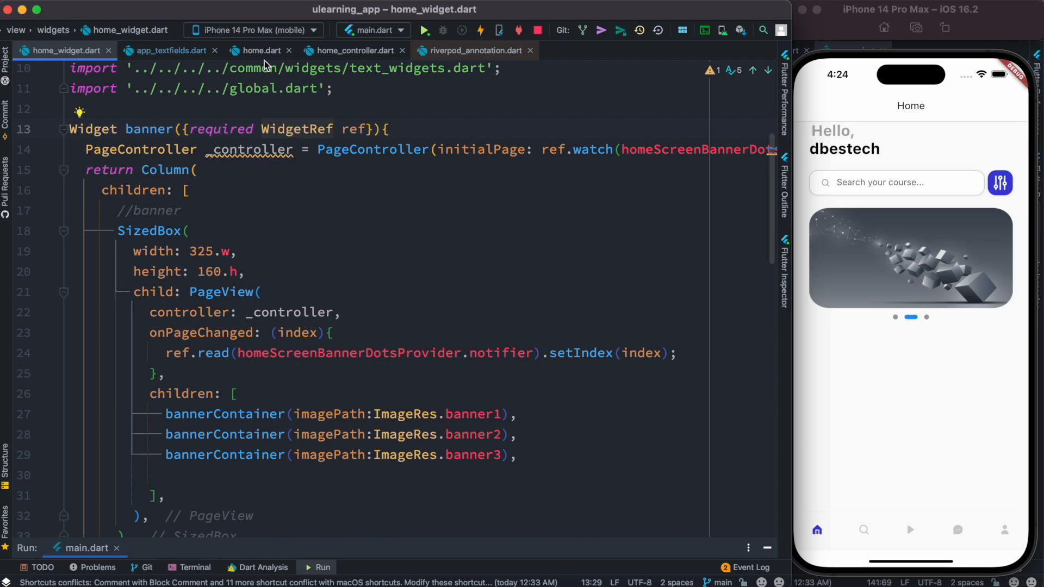
click(260, 50)
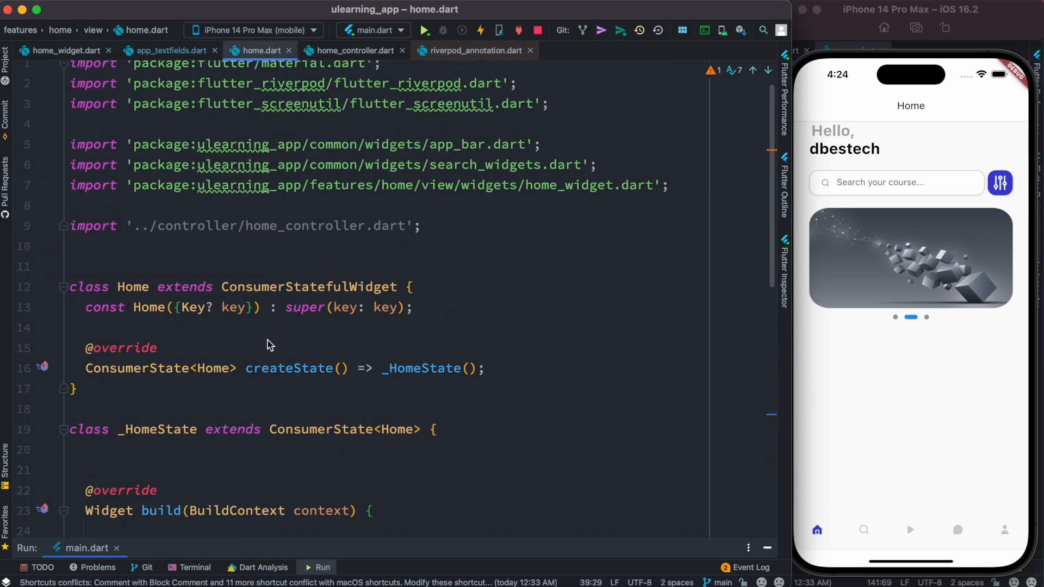
scroll(down, 3)
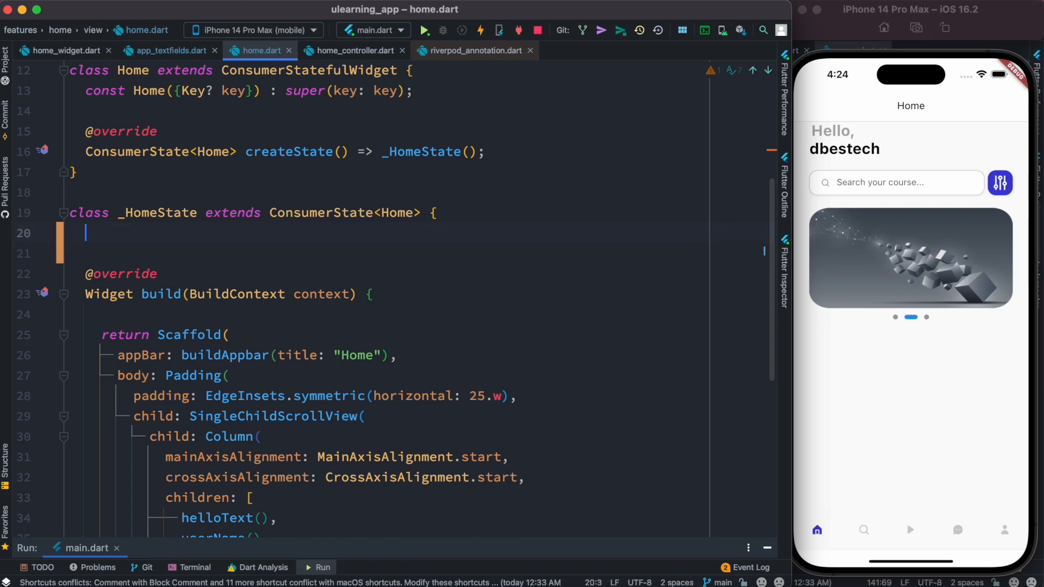
text(in)
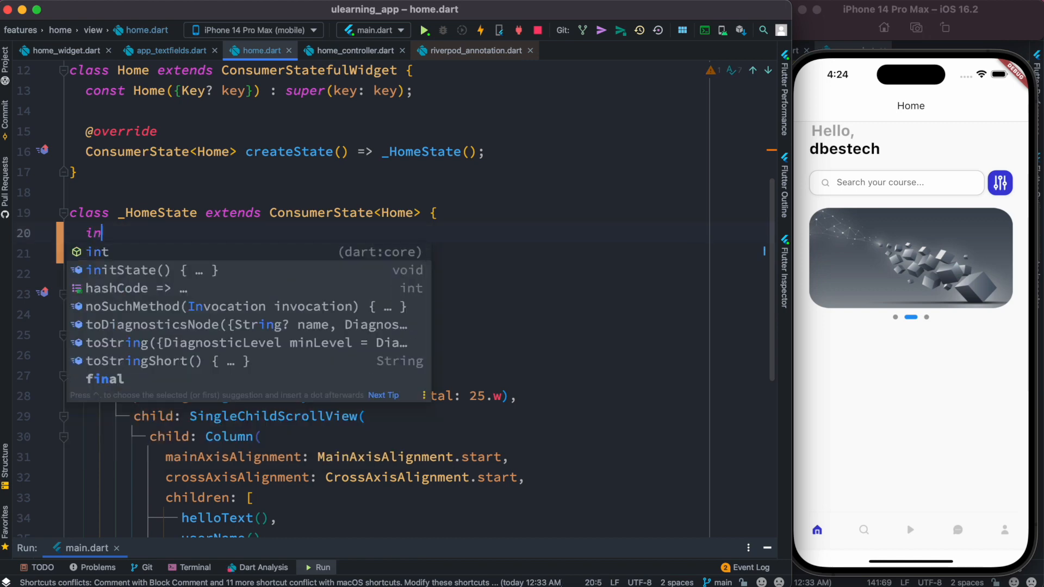
text(t)
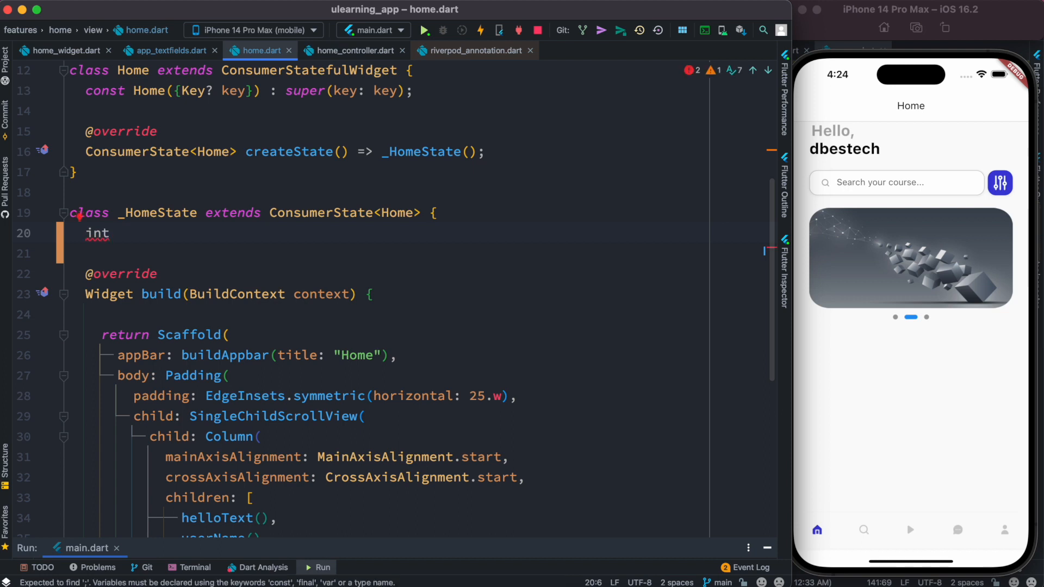
key(Backspace)
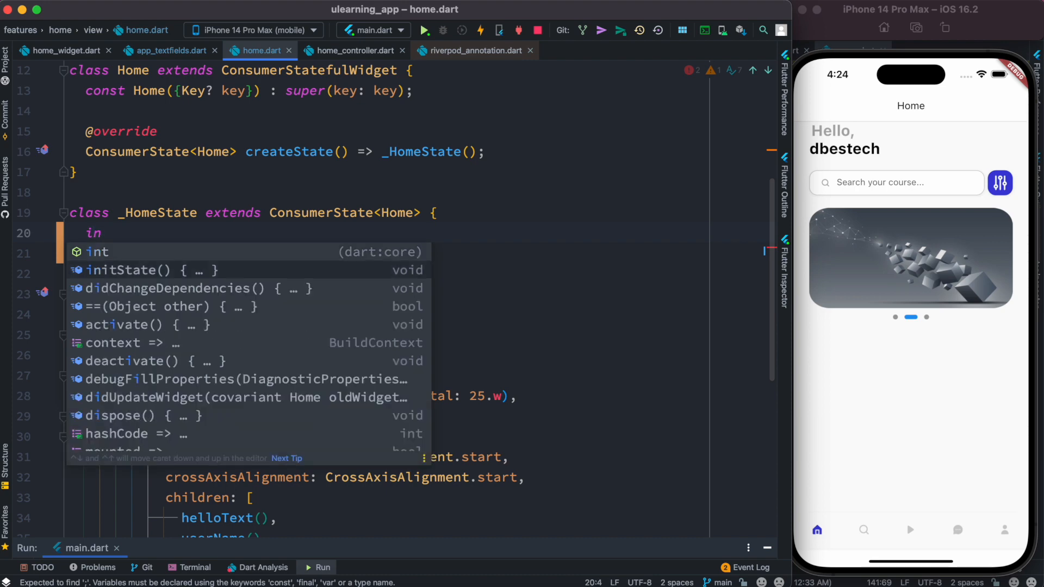
click(142, 270)
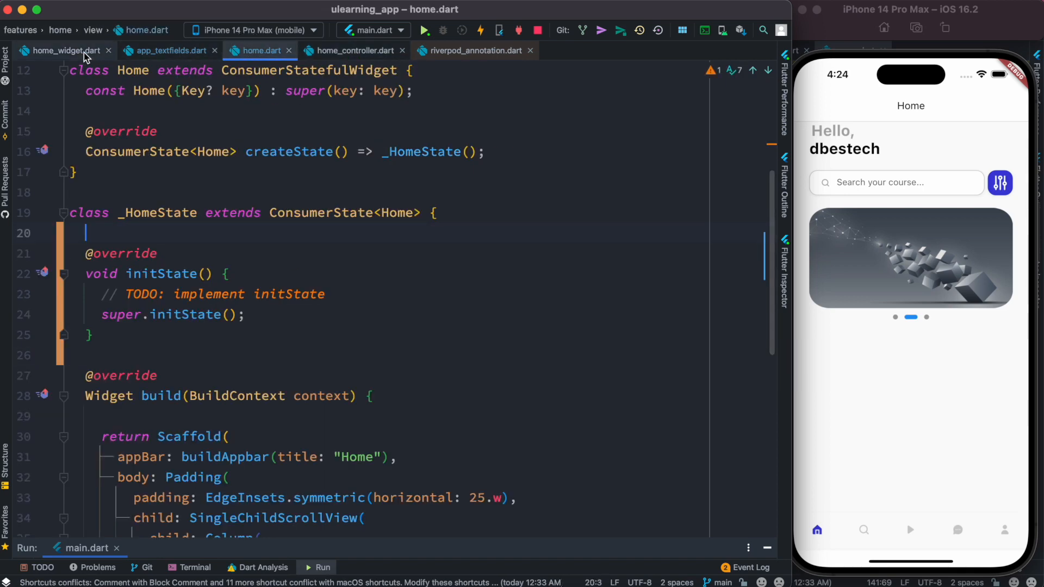
- Copy the PageController _controller declaration from home_widget.dart into _HomeState as a field
click(60, 50)
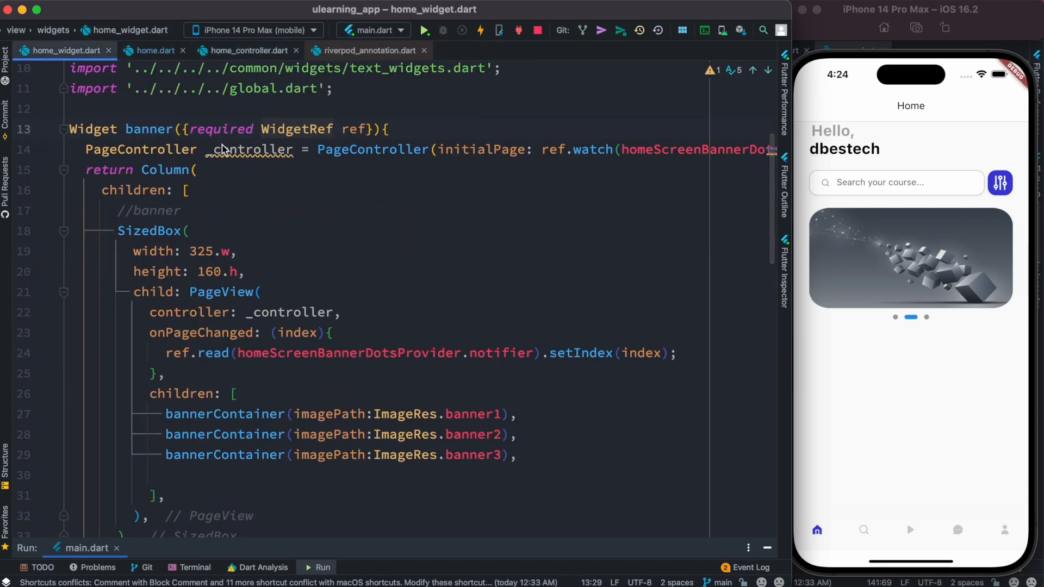
click(253, 149)
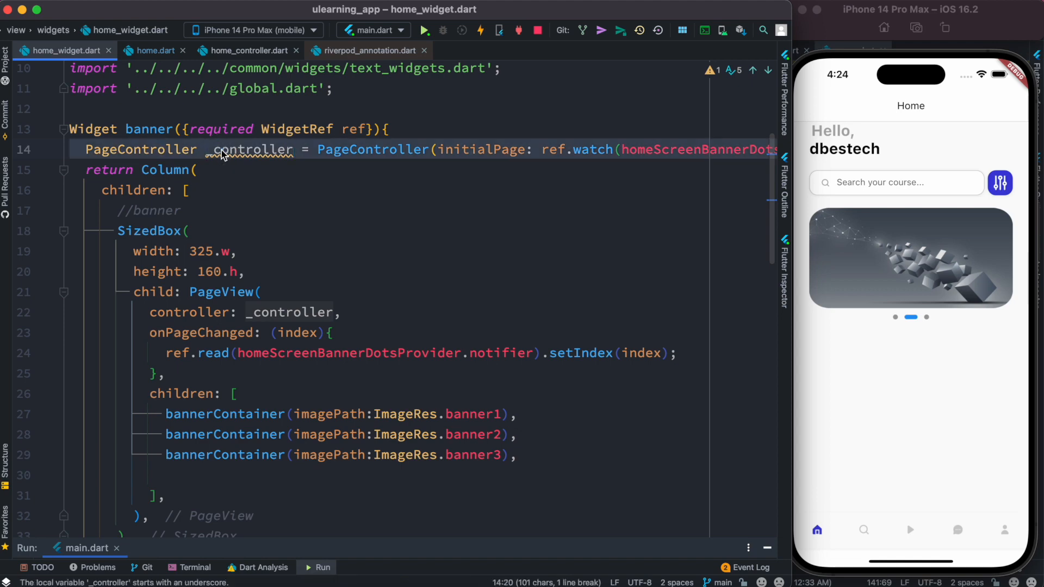
click(155, 50)
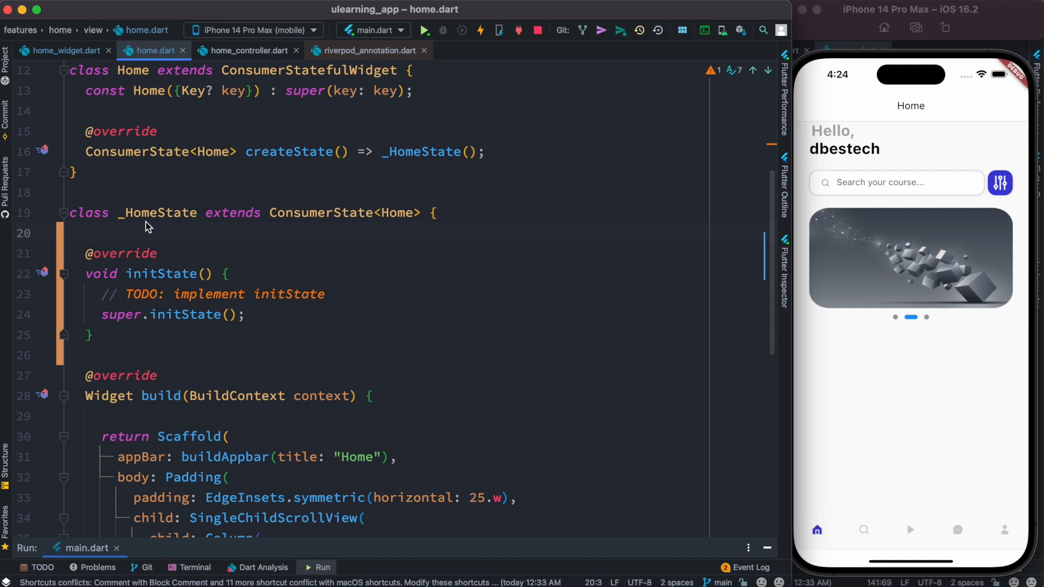
text(PageController _controller = PageController(initialPage: ref.watch(homeScreenBannerDot)
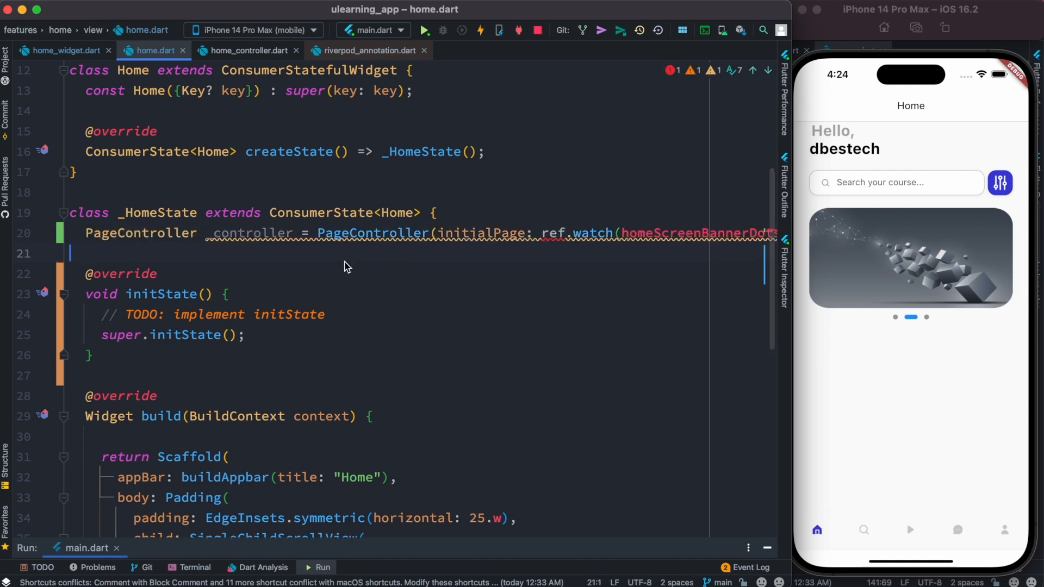
scroll(right, 3)
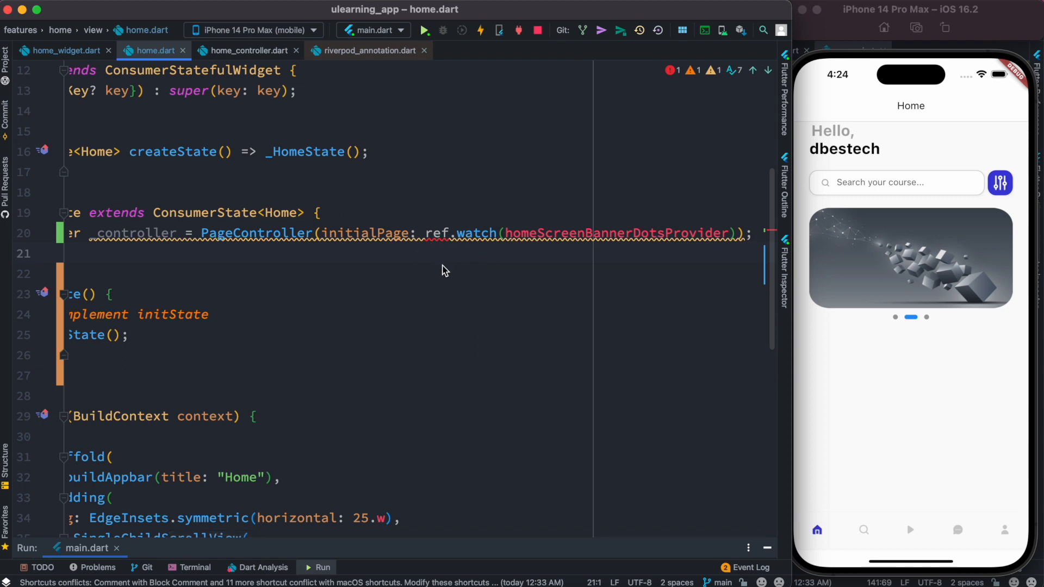
mouse_move(472, 246)
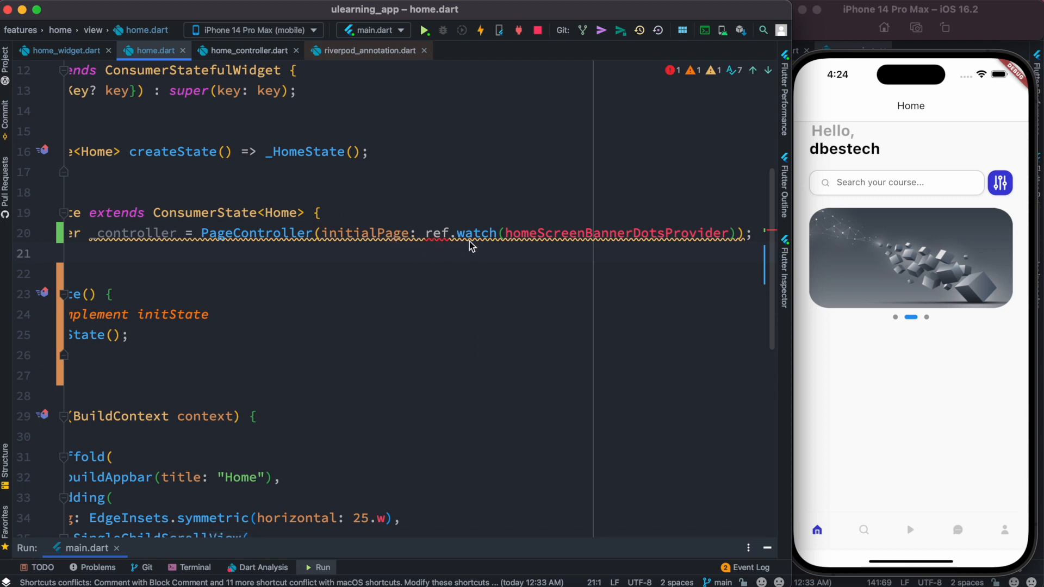
mouse_move(270, 241)
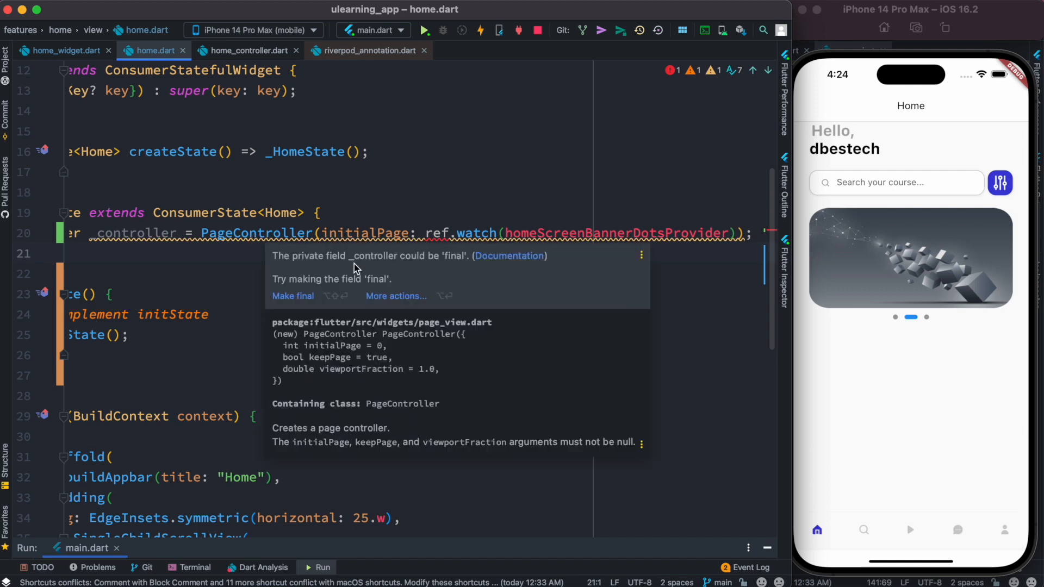
mouse_move(441, 271)
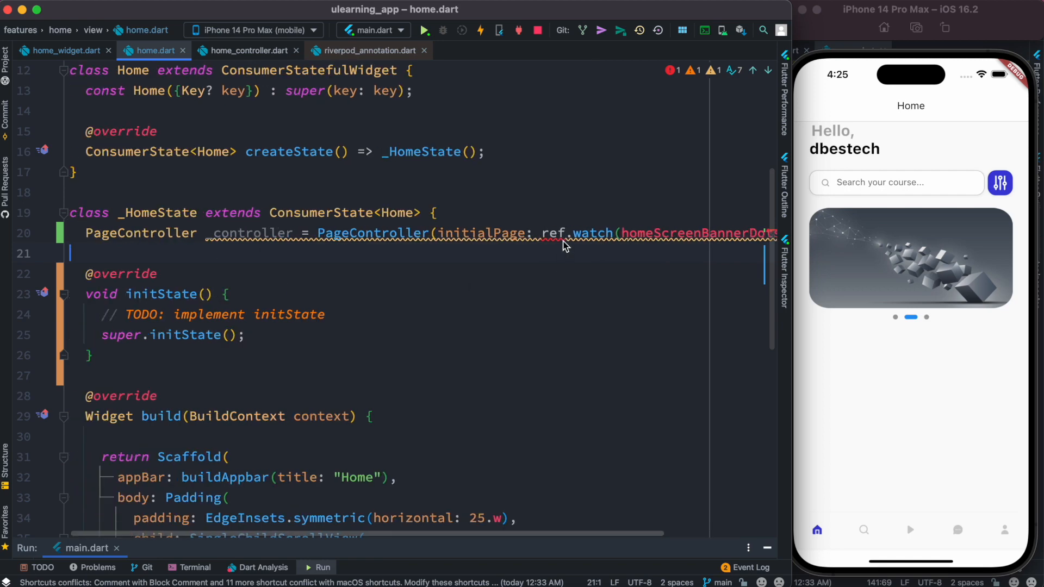
mouse_move(549, 233)
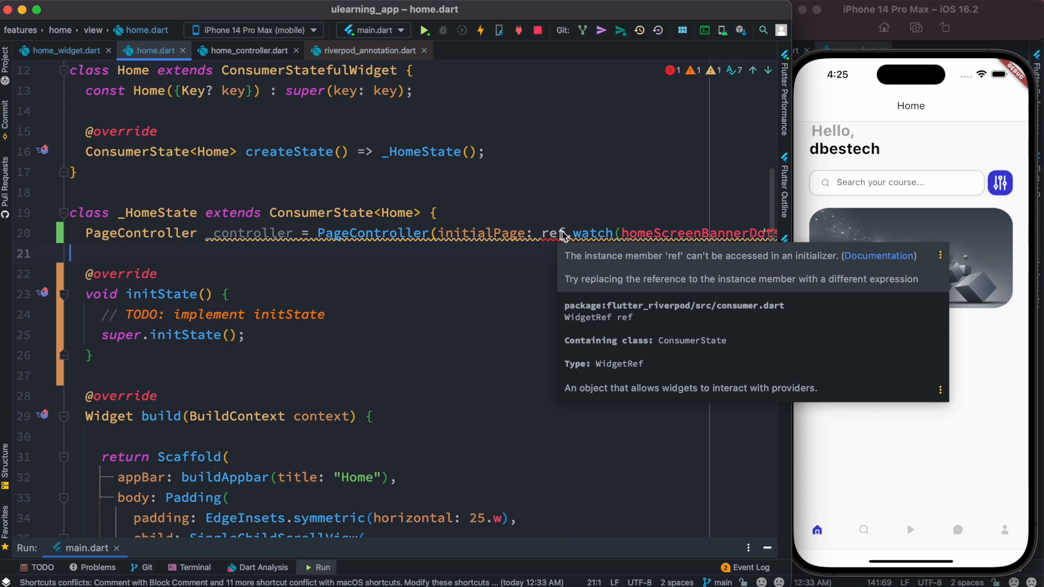
mouse_move(629, 268)
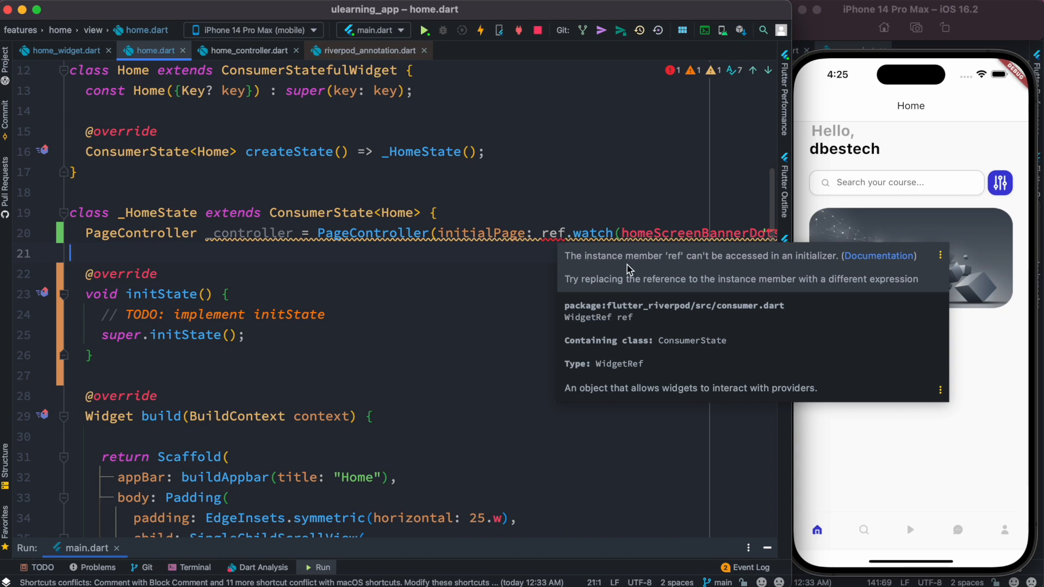
mouse_move(777, 270)
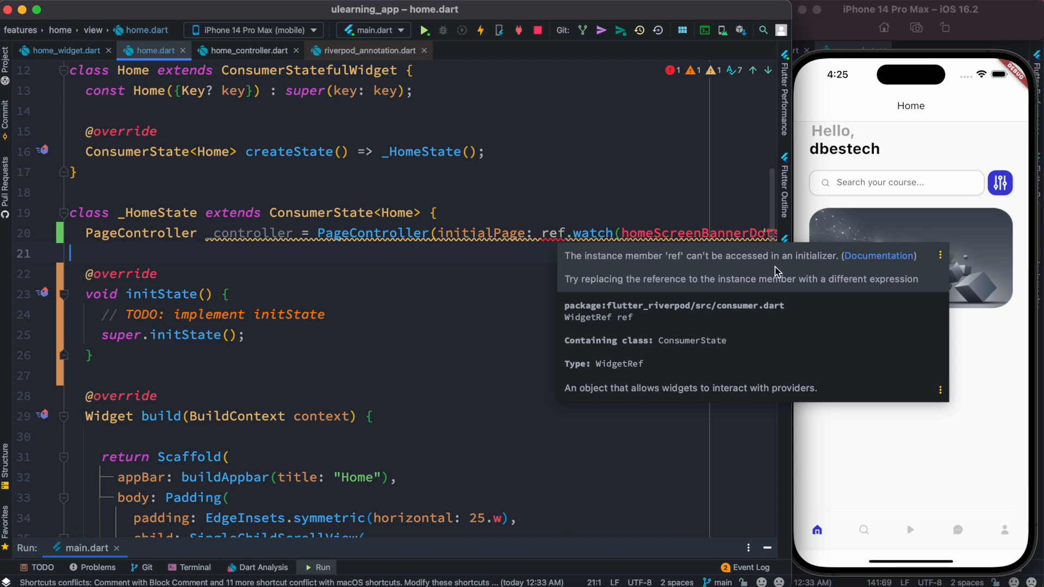
mouse_move(442, 279)
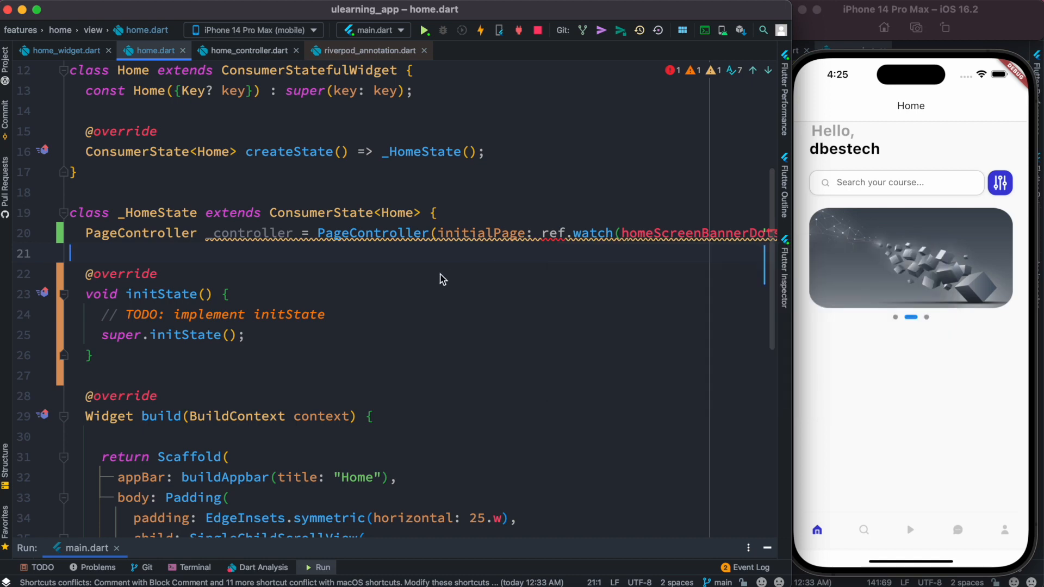
mouse_move(526, 225)
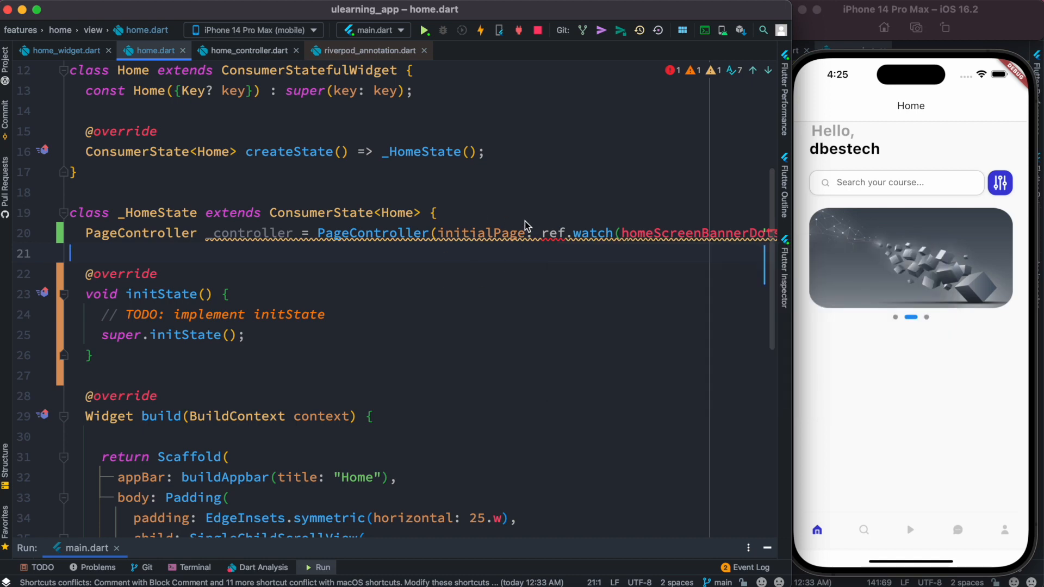
mouse_move(315, 255)
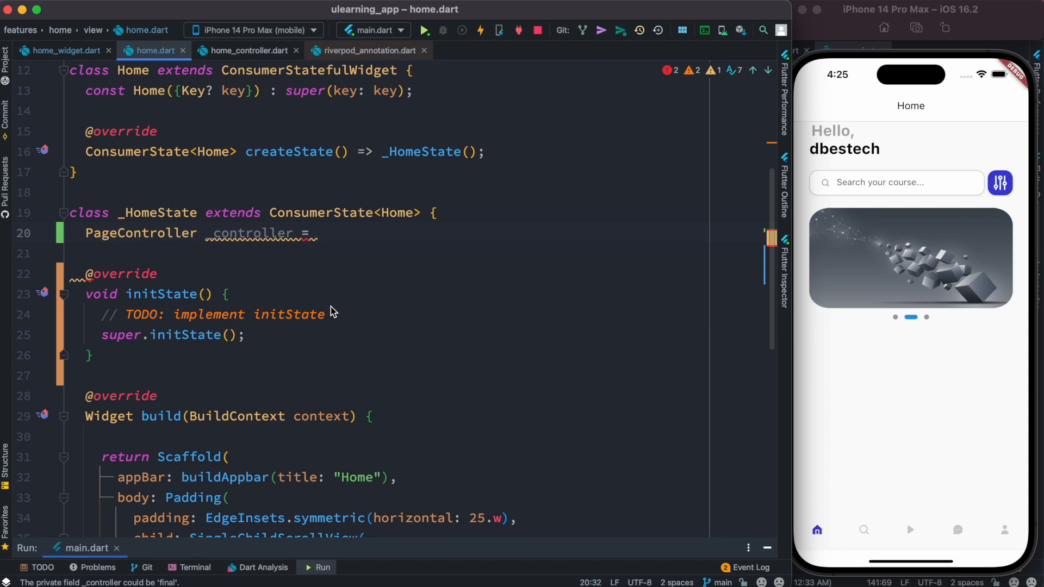
mouse_move(97, 331)
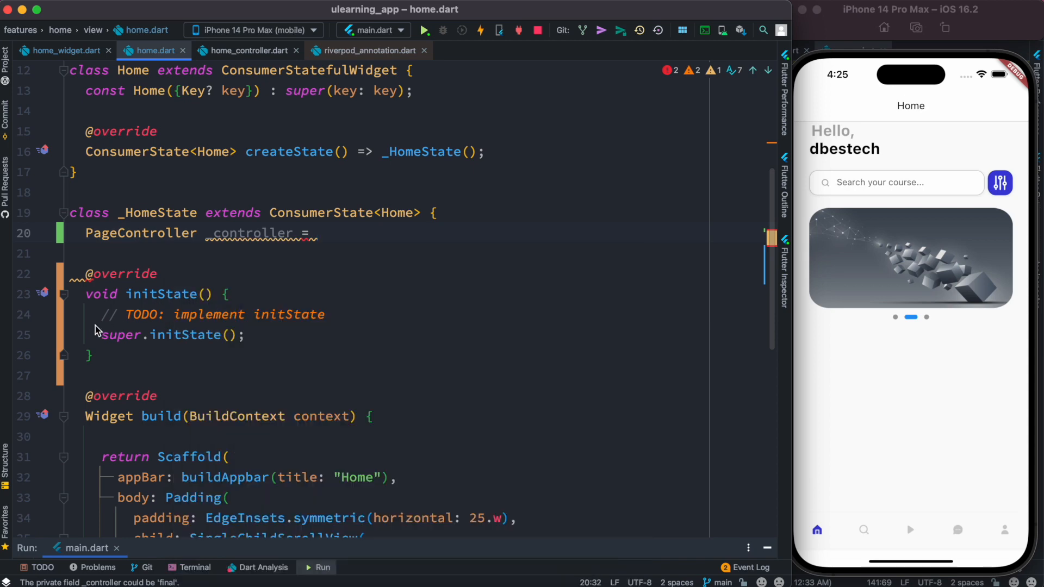
mouse_move(290, 298)
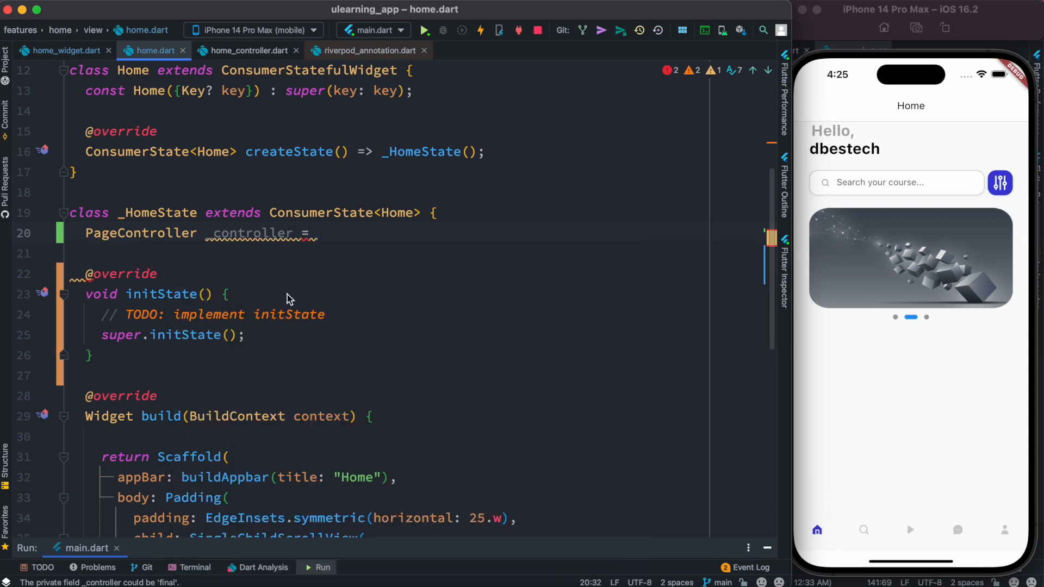
- Make _controller late and assign PageController(initialPage: ref.watch(homeScreenBannerDotsProvider)) in initState
text(PageController(initialPage: ref.watch(homeScreenBannerDotsProvider));)
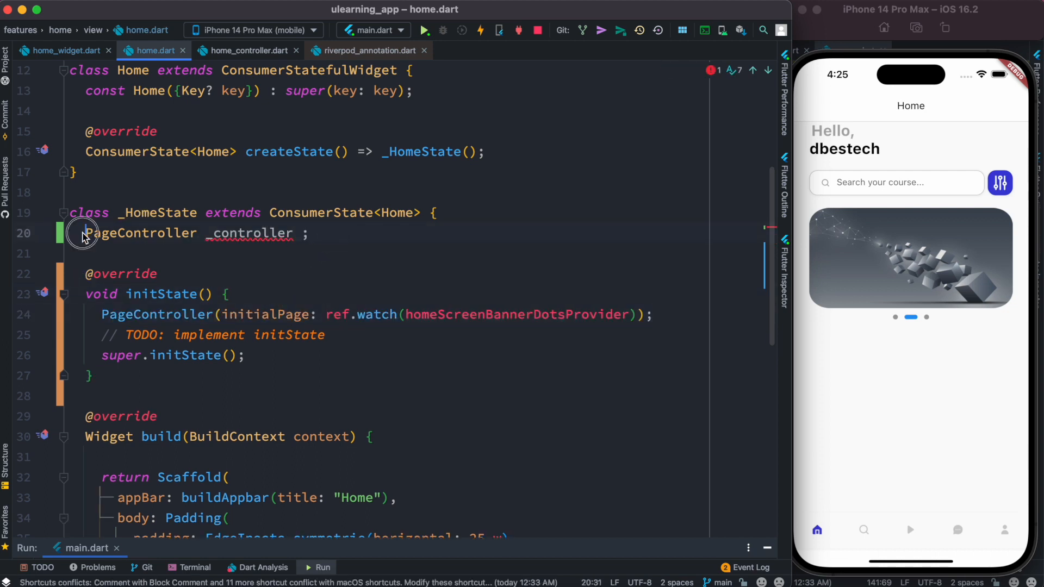
text(late)
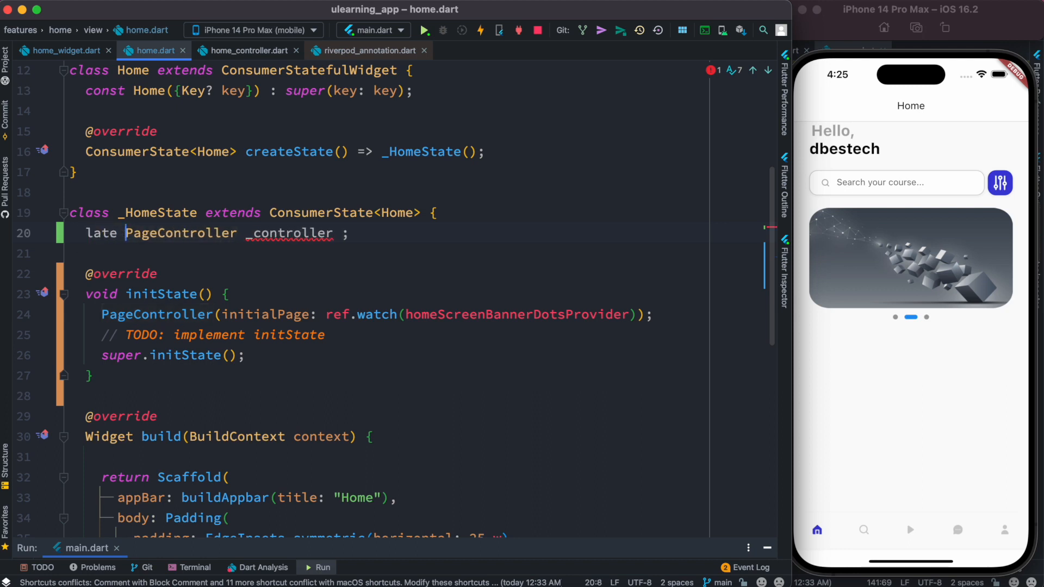
double_click(288, 233)
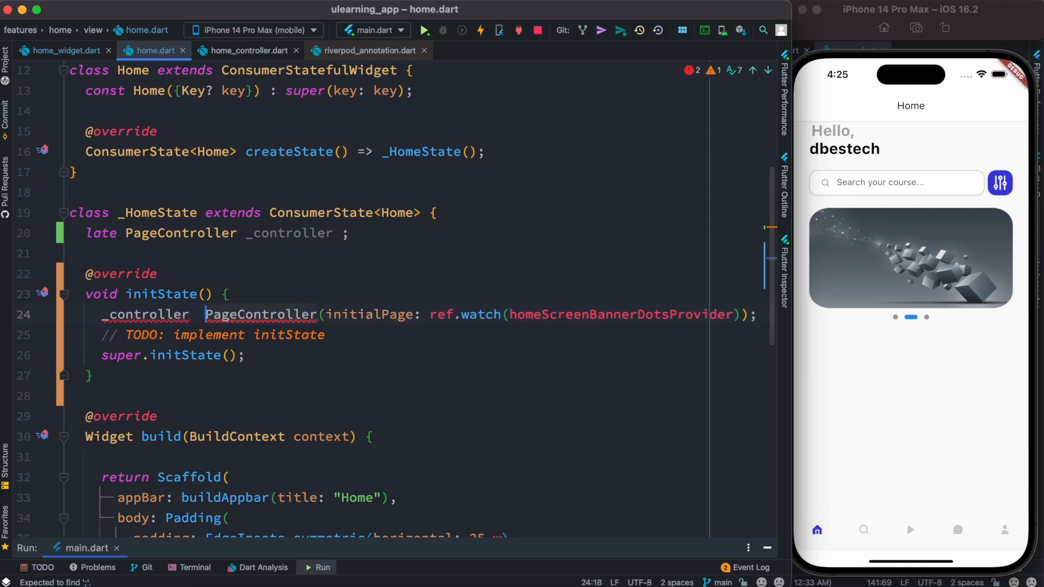
text(=)
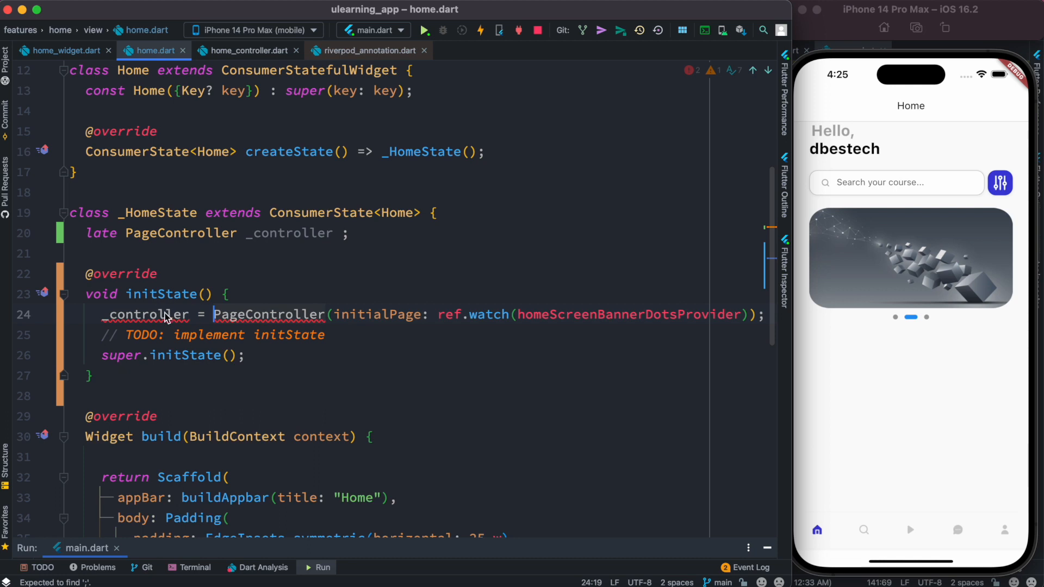
mouse_move(145, 314)
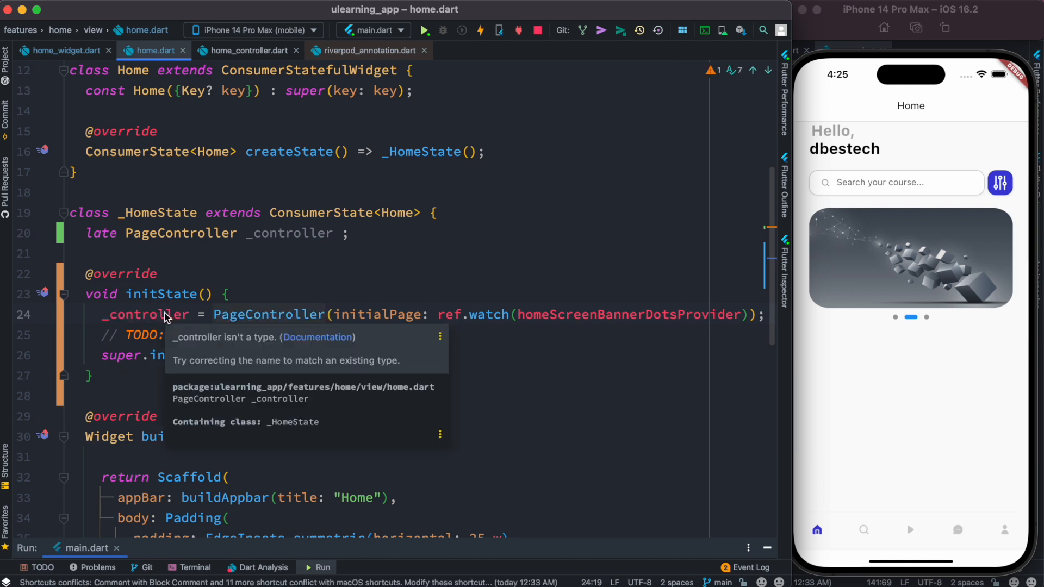
mouse_move(210, 341)
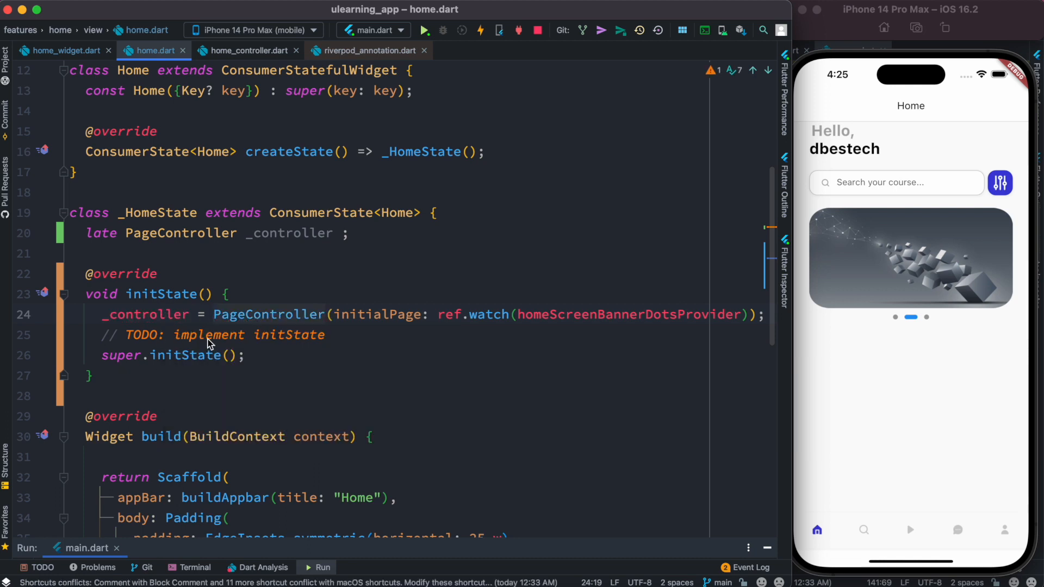
scroll(down, 3)
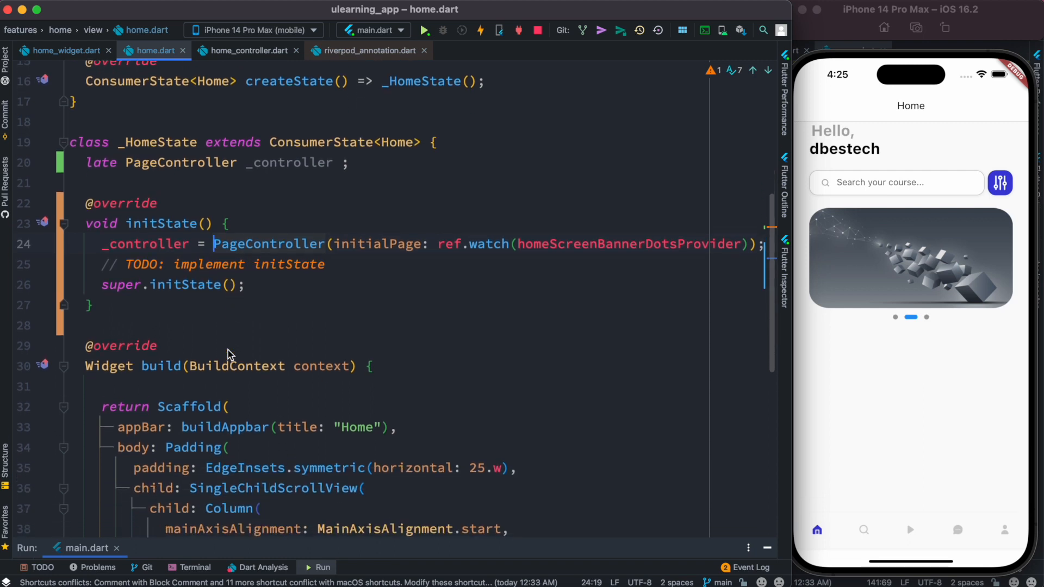
mouse_move(249, 51)
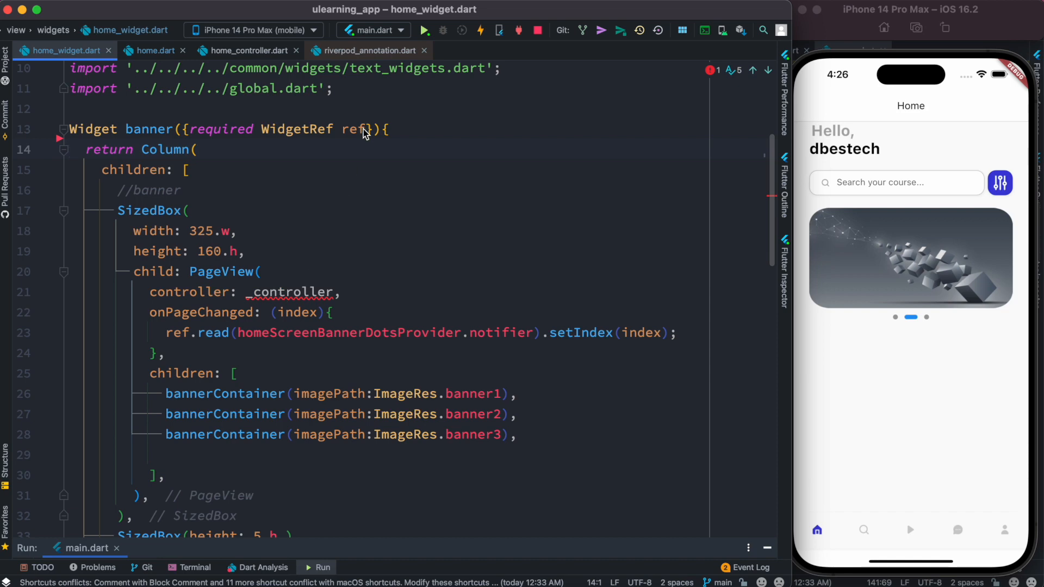
- Add a 'PageController controller' parameter to banner and set its PageView controller
text(,)
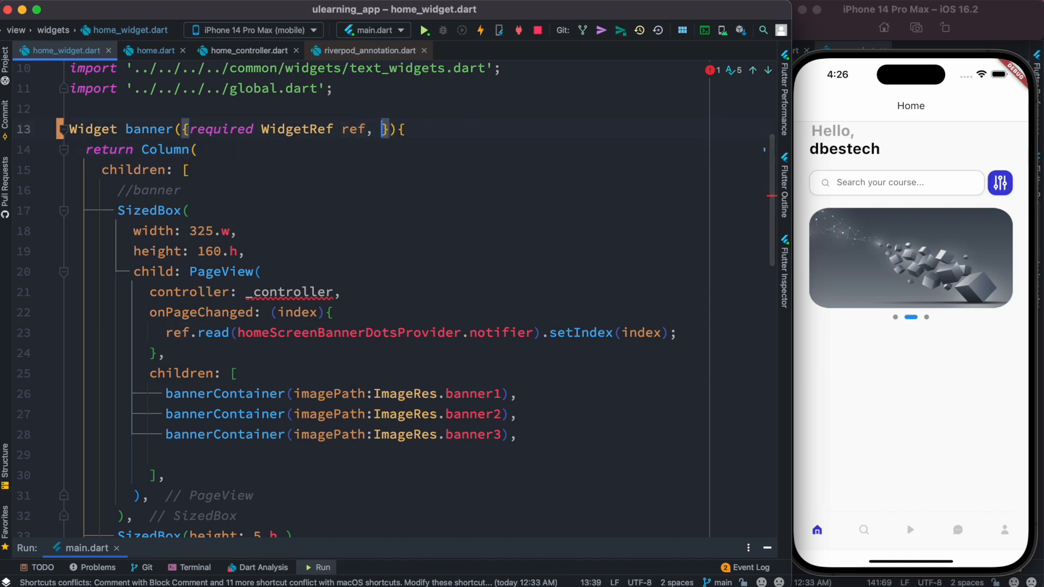
text(PageController controller)
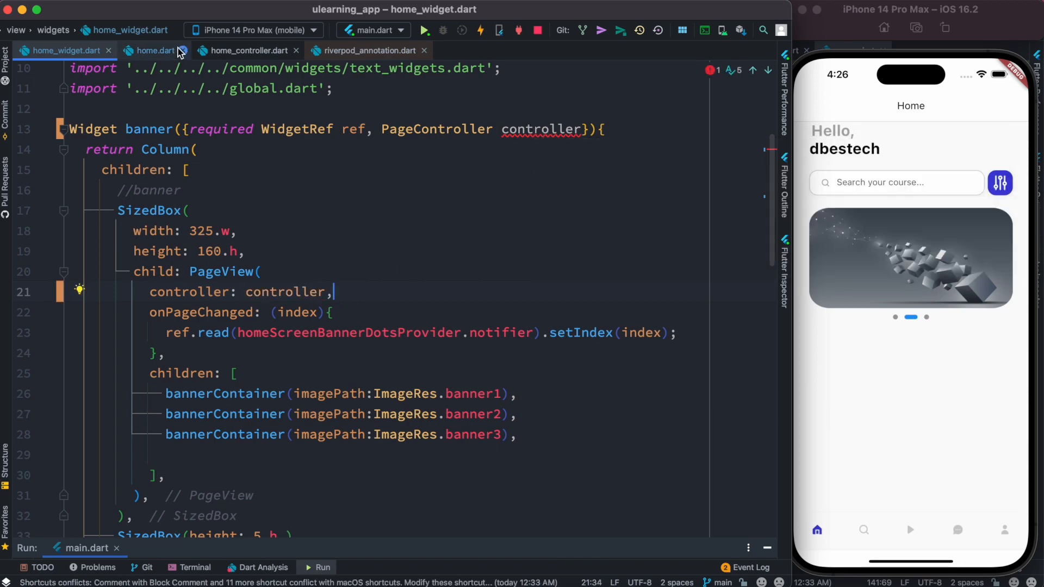
click(154, 50)
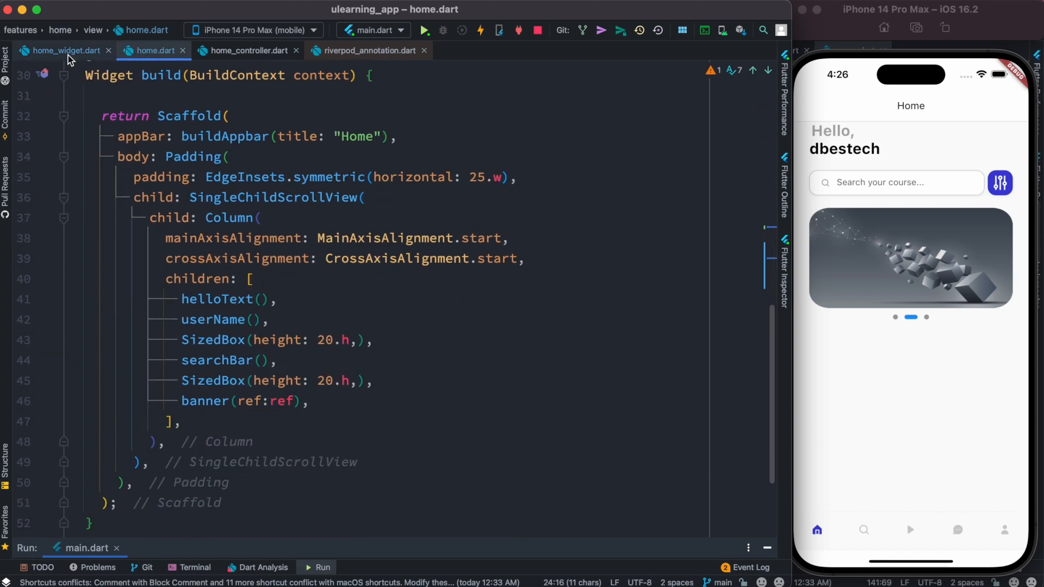
- Pass controller: _controller into the banner(ref: ref) call in home.dart
click(60, 50)
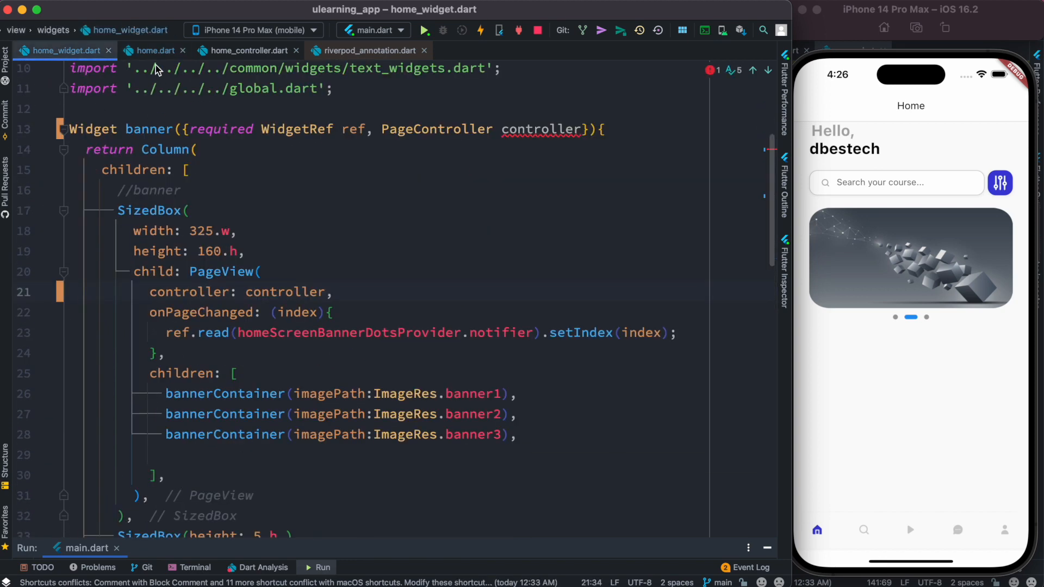
click(158, 50)
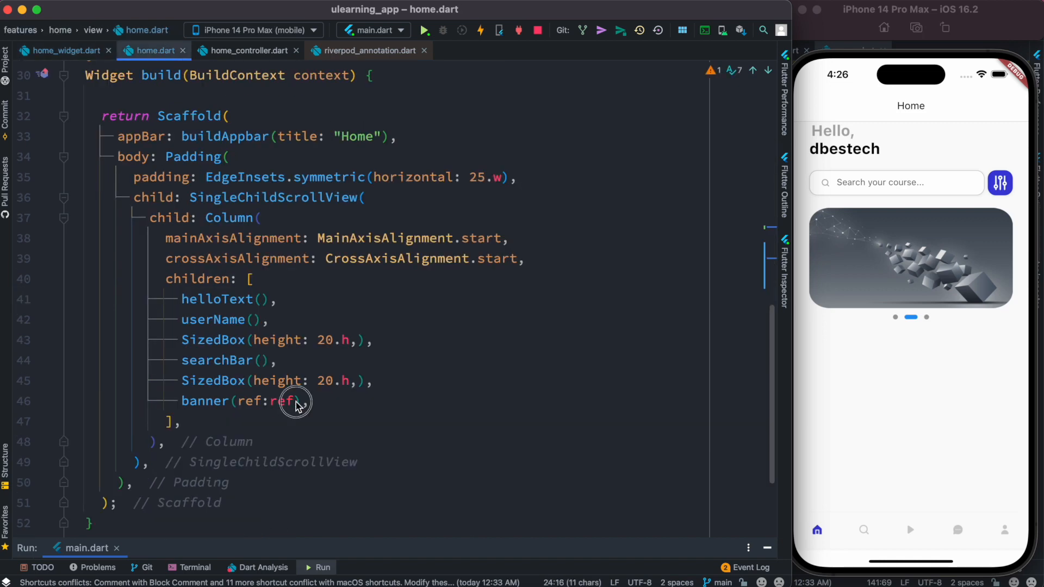
text(, co)
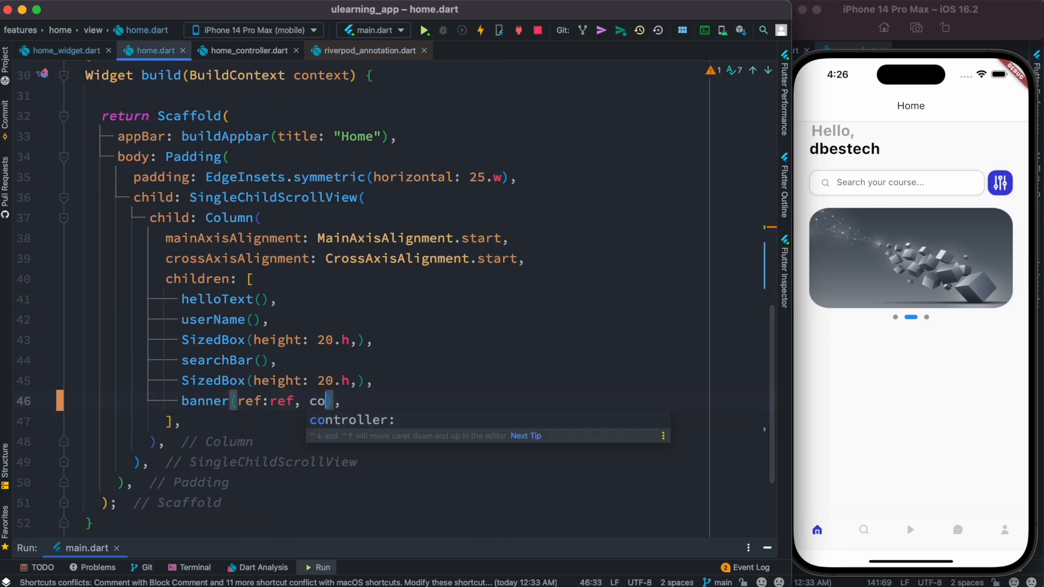
key(Tab)
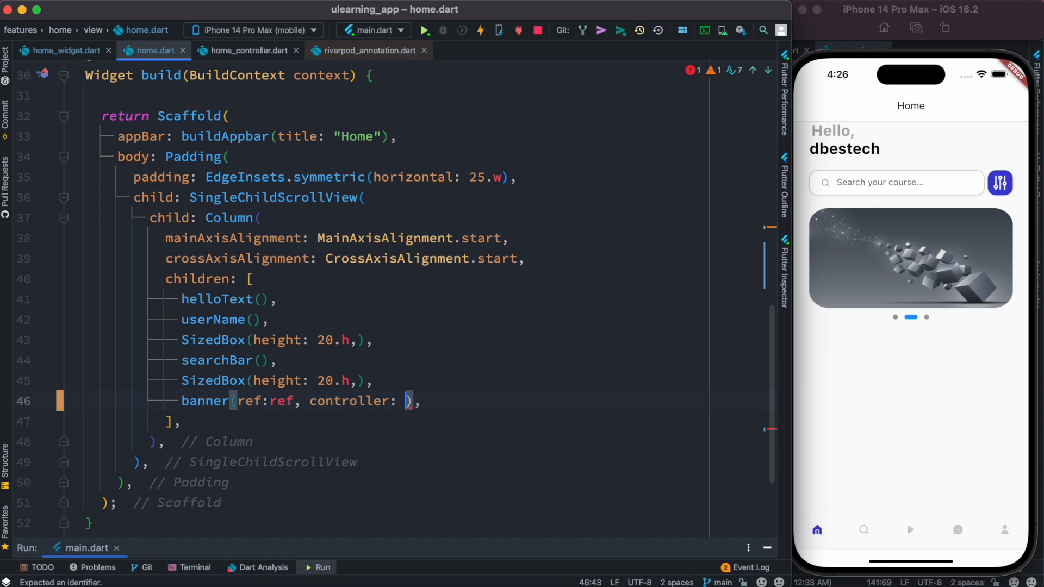
text(_controller)
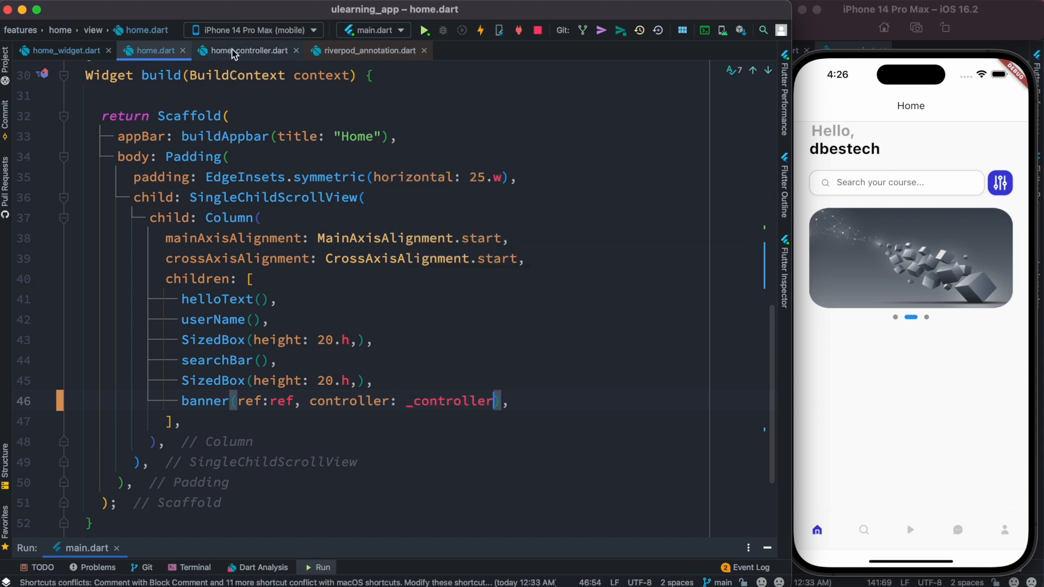
- Add the required keyword to banner's controller parameter via quick-fix
click(60, 50)
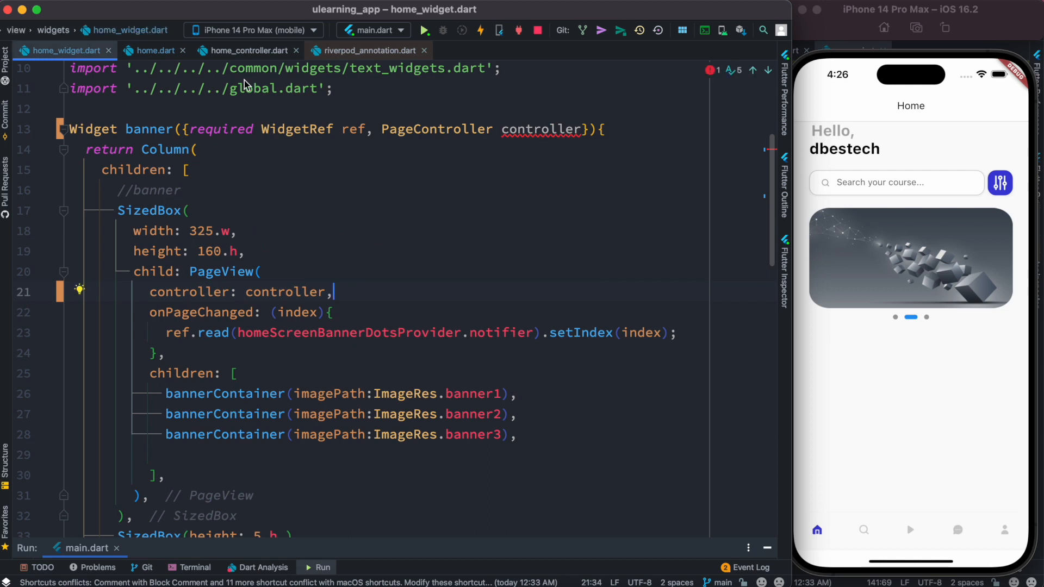
mouse_move(522, 204)
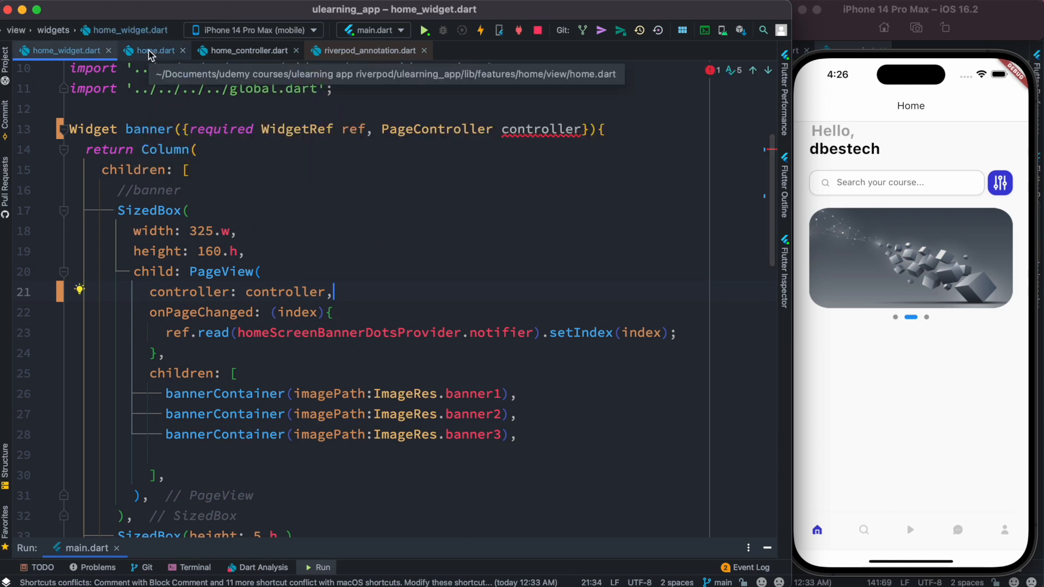
click(155, 50)
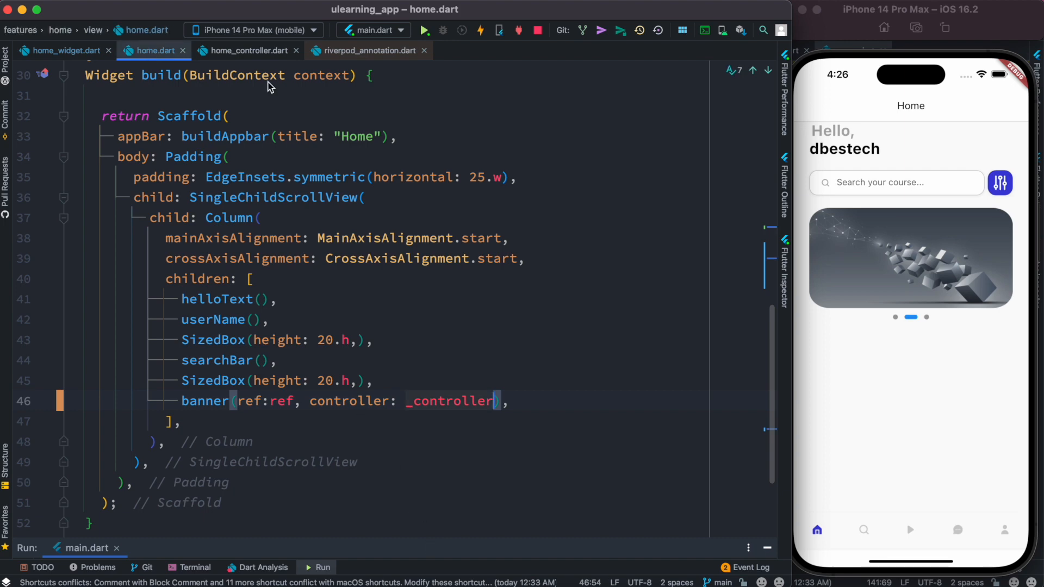
click(61, 50)
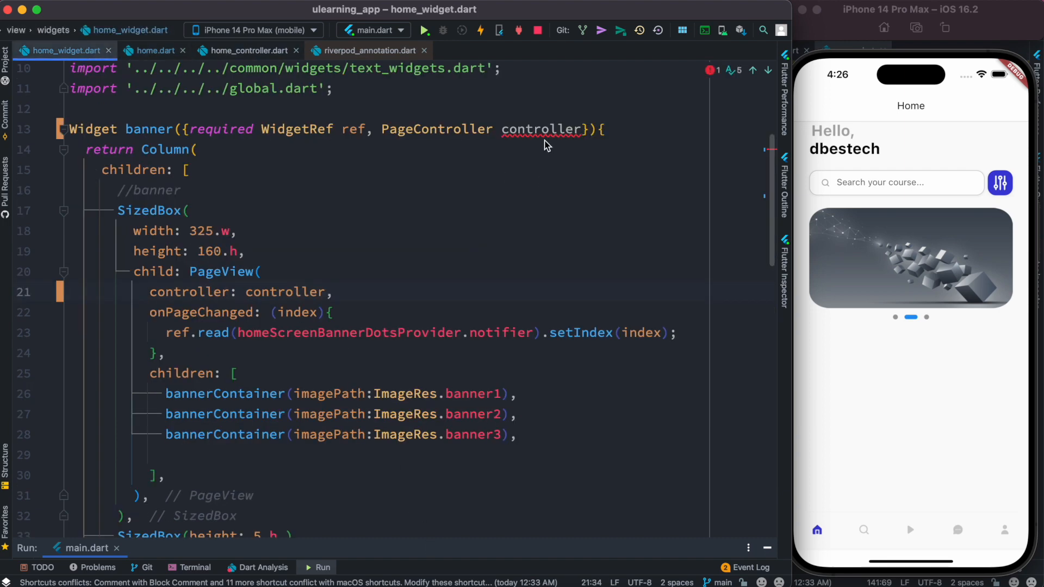
mouse_move(542, 128)
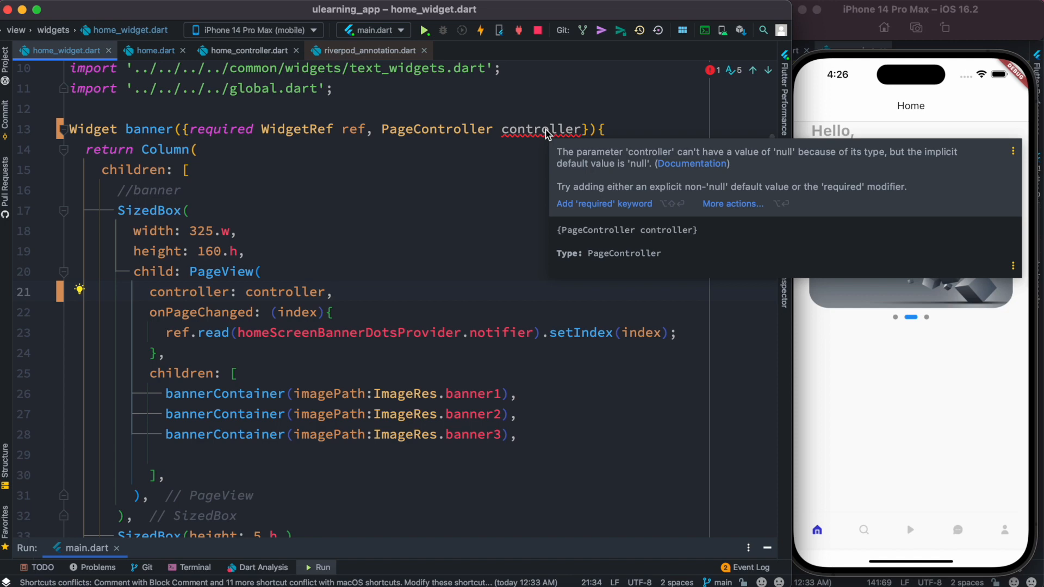
click(603, 204)
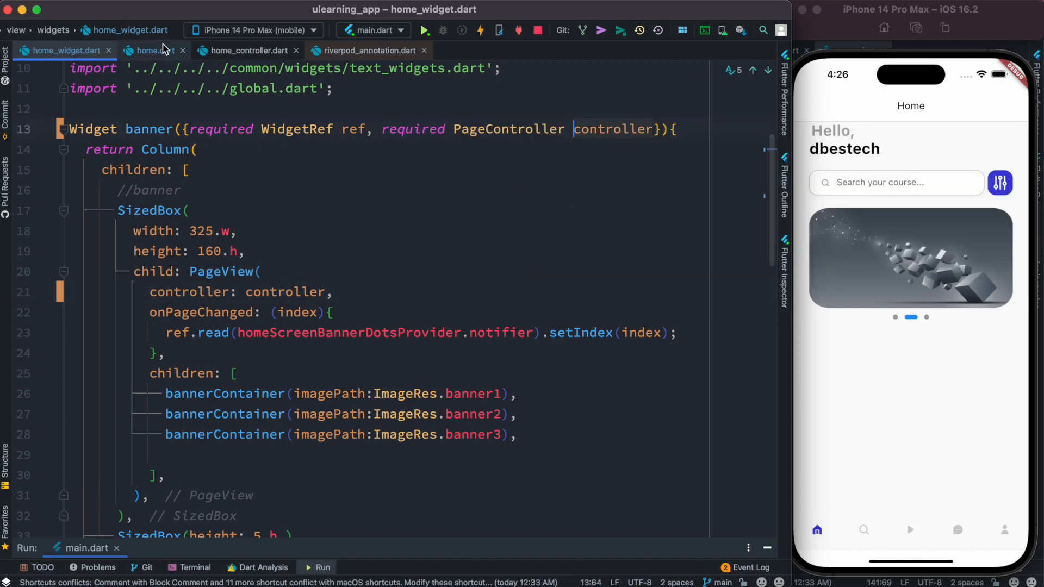
click(154, 50)
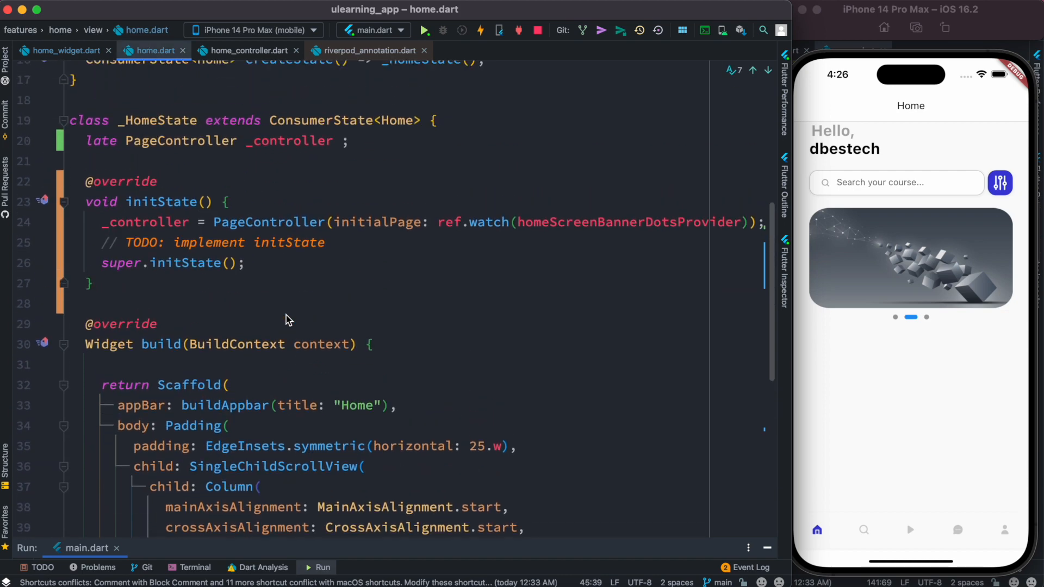
click(62, 50)
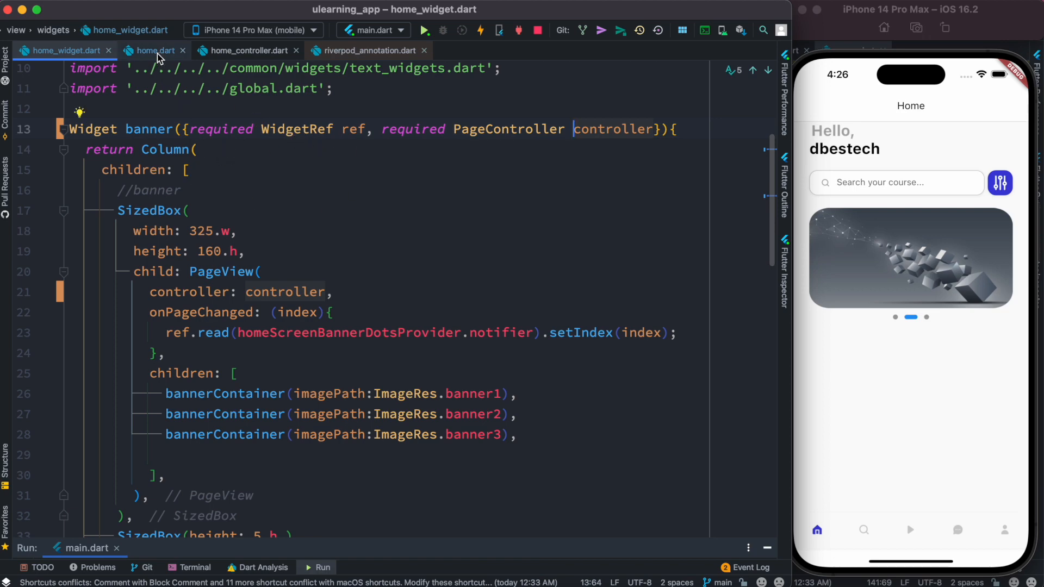
click(157, 51)
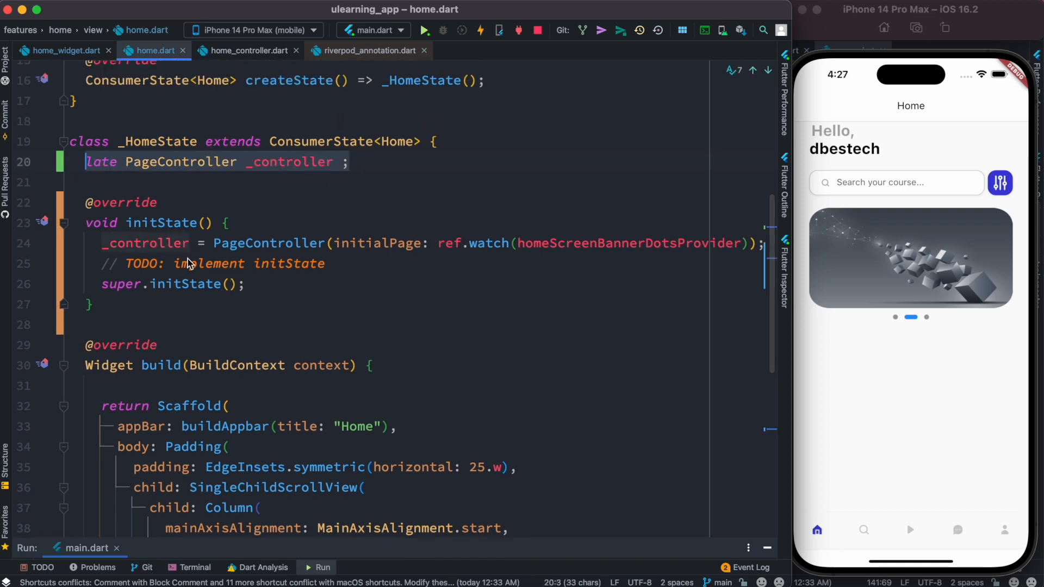
mouse_move(178, 328)
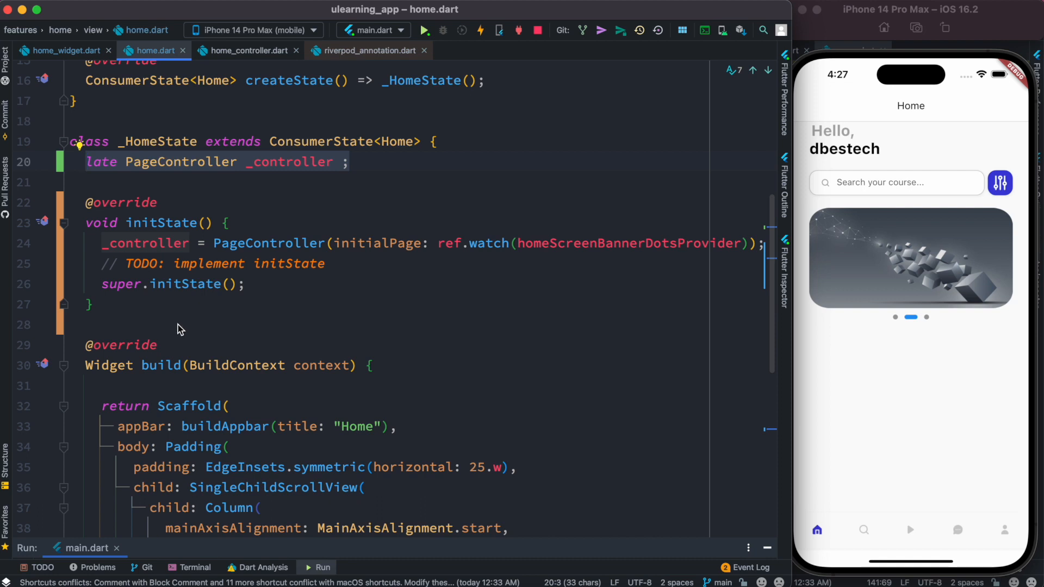
click(431, 243)
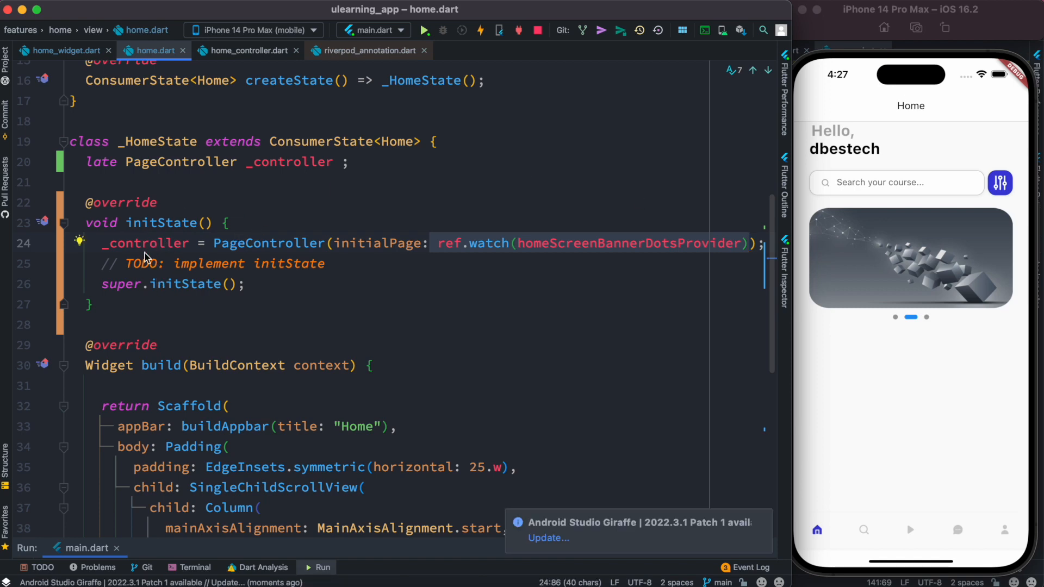
mouse_move(674, 235)
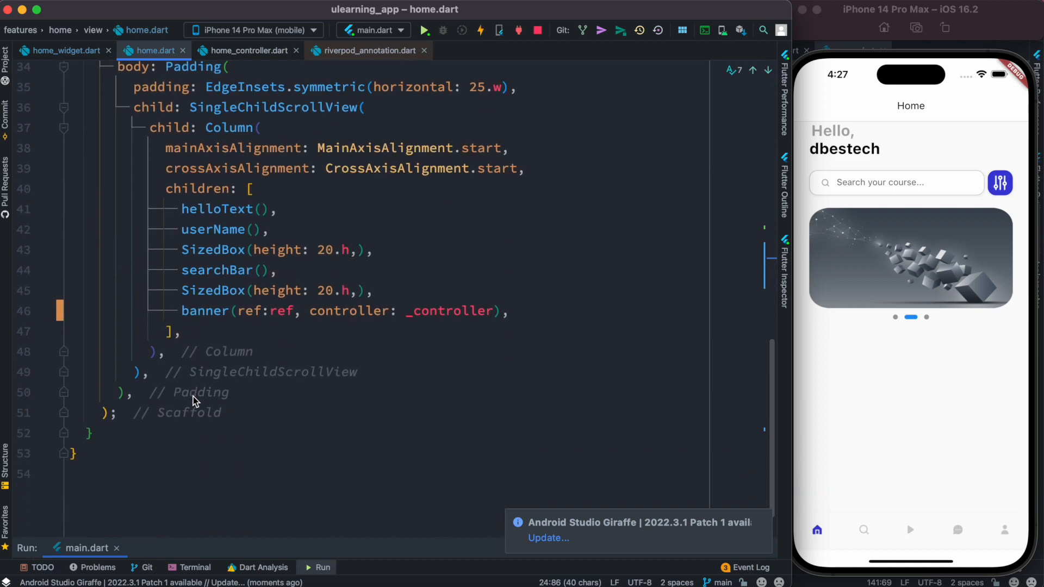
mouse_move(205, 311)
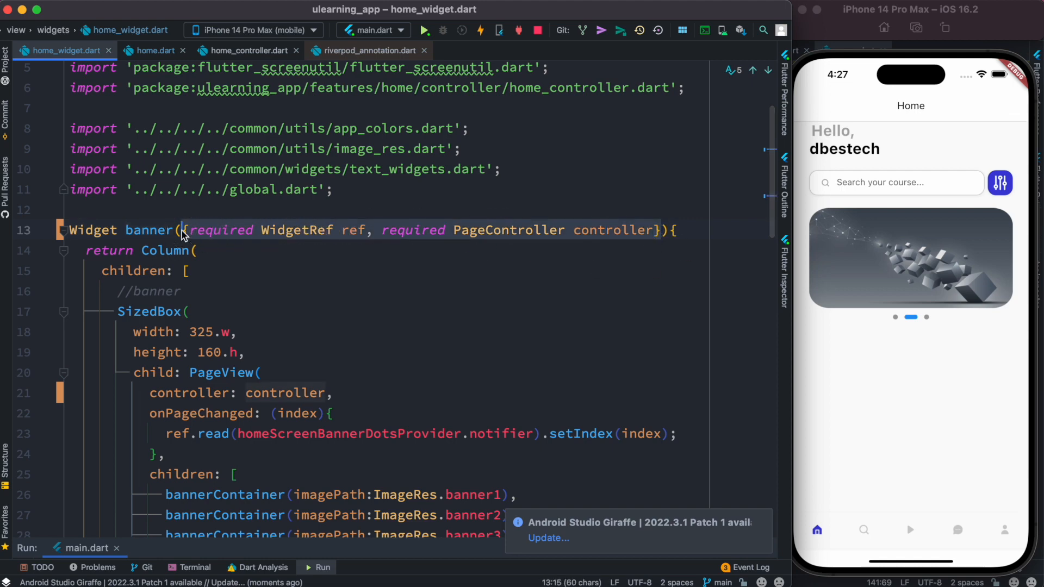
mouse_move(297, 372)
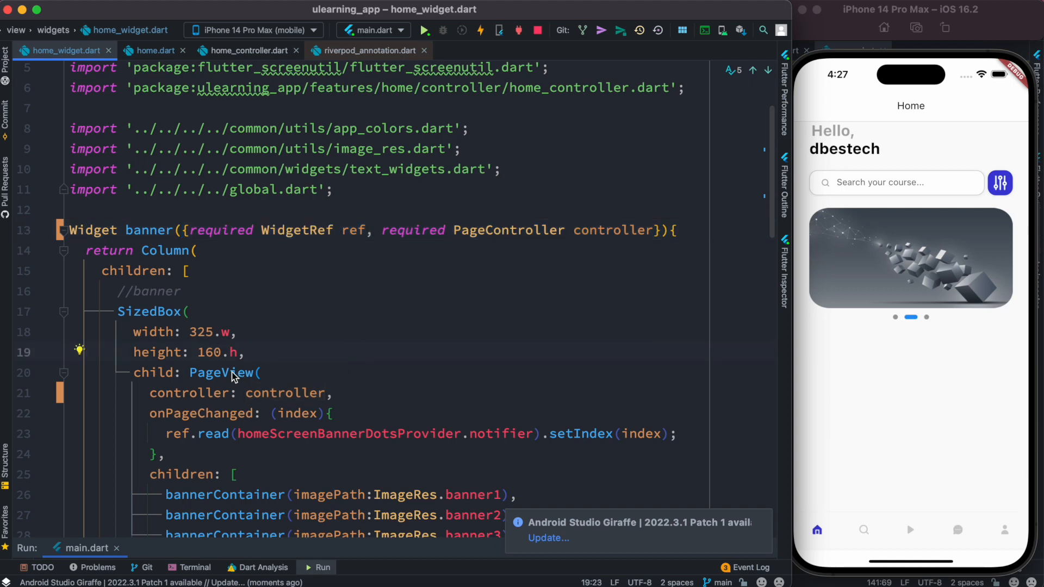
mouse_move(224, 372)
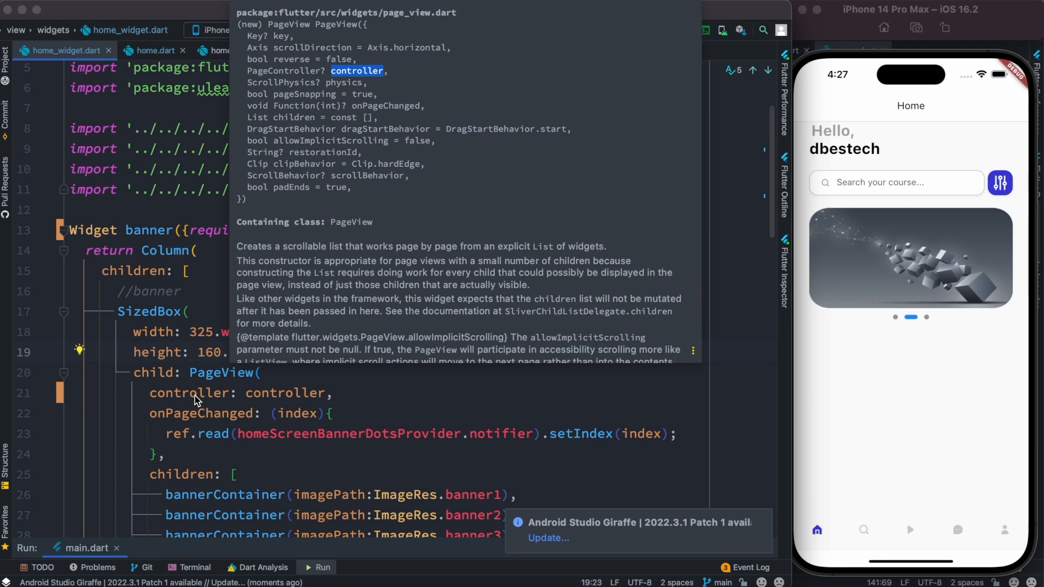
click(196, 392)
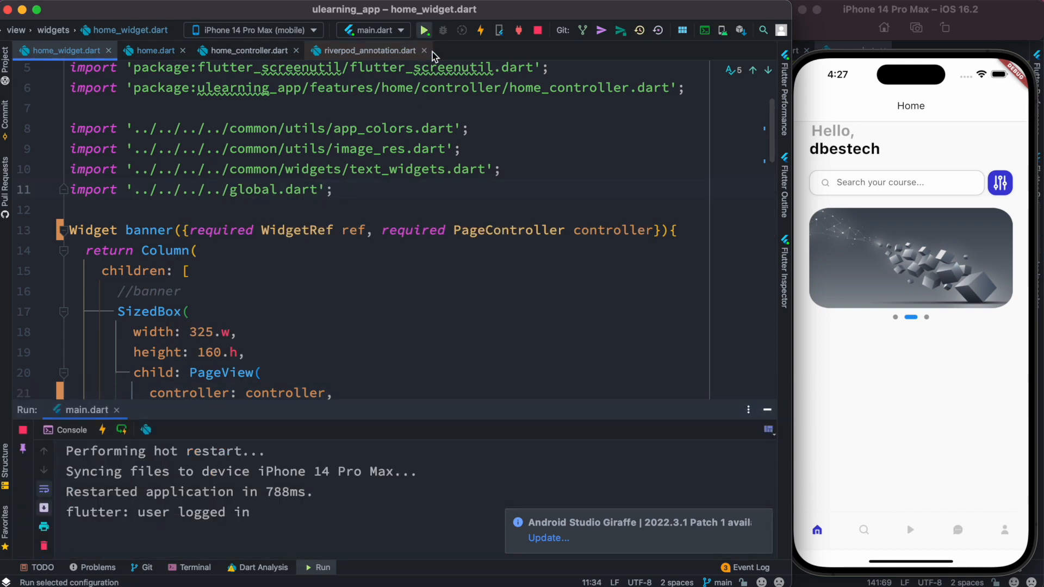
- Hot restart the app and scroll through the initState assertion error in the Run console
click(424, 29)
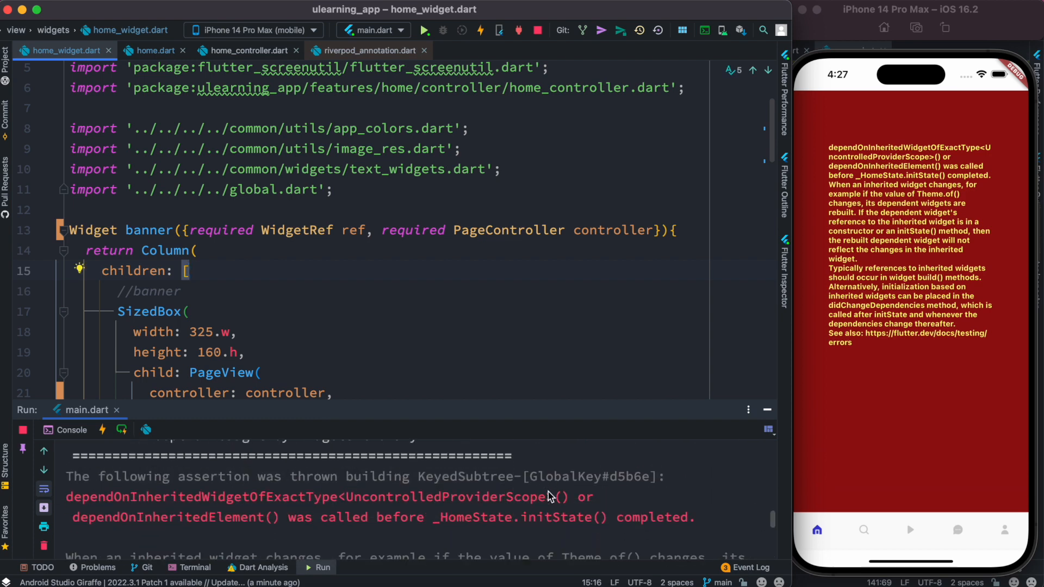
scroll(down, 3)
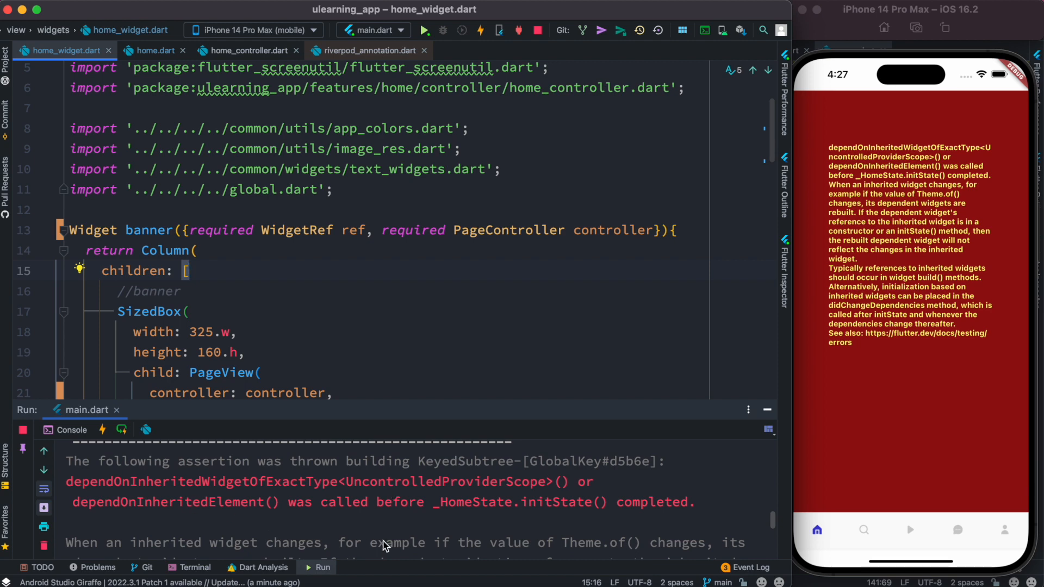
mouse_move(246, 516)
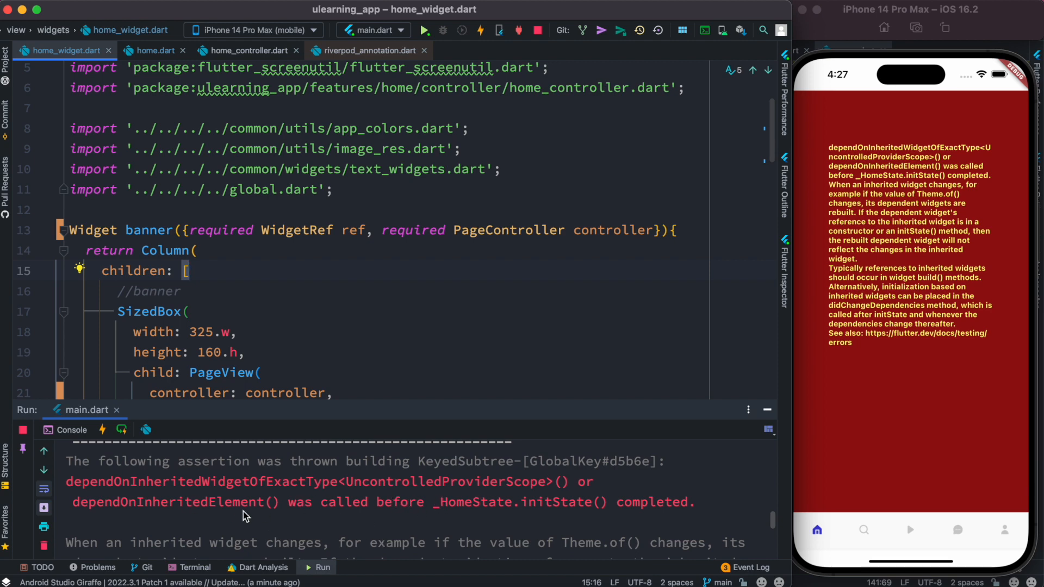
mouse_move(148, 519)
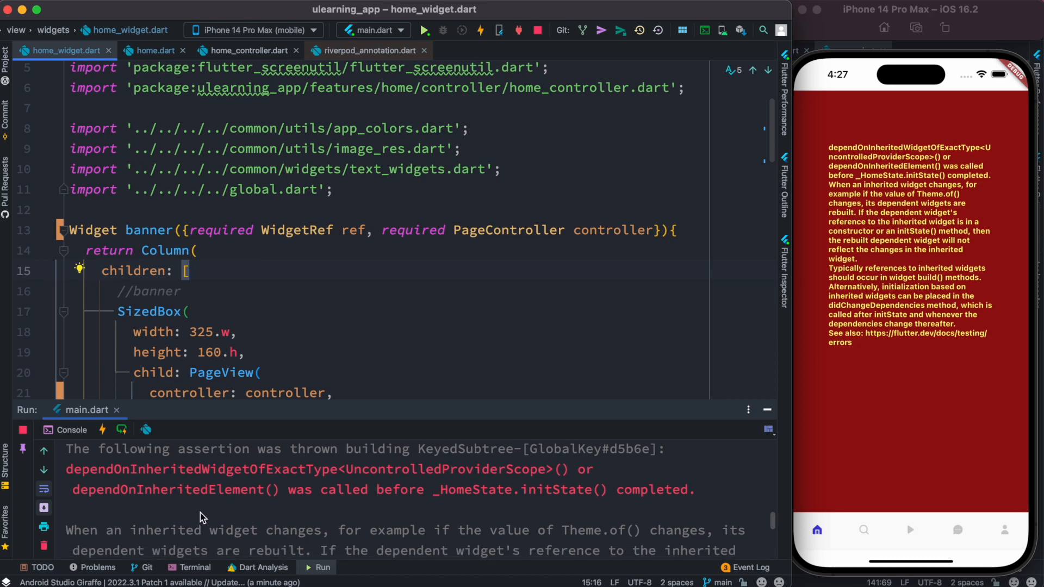
mouse_move(364, 518)
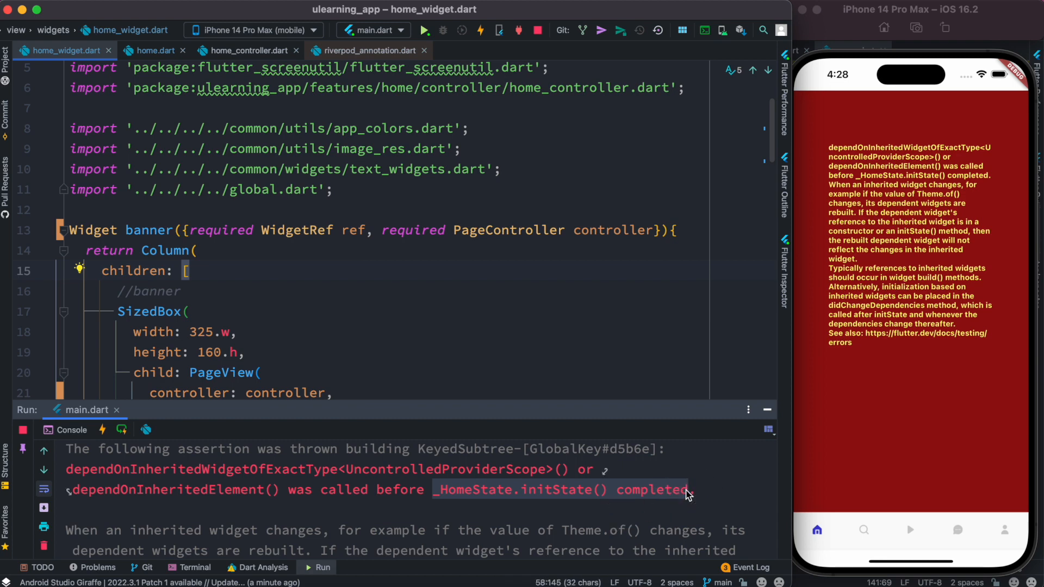
scroll(down, 3)
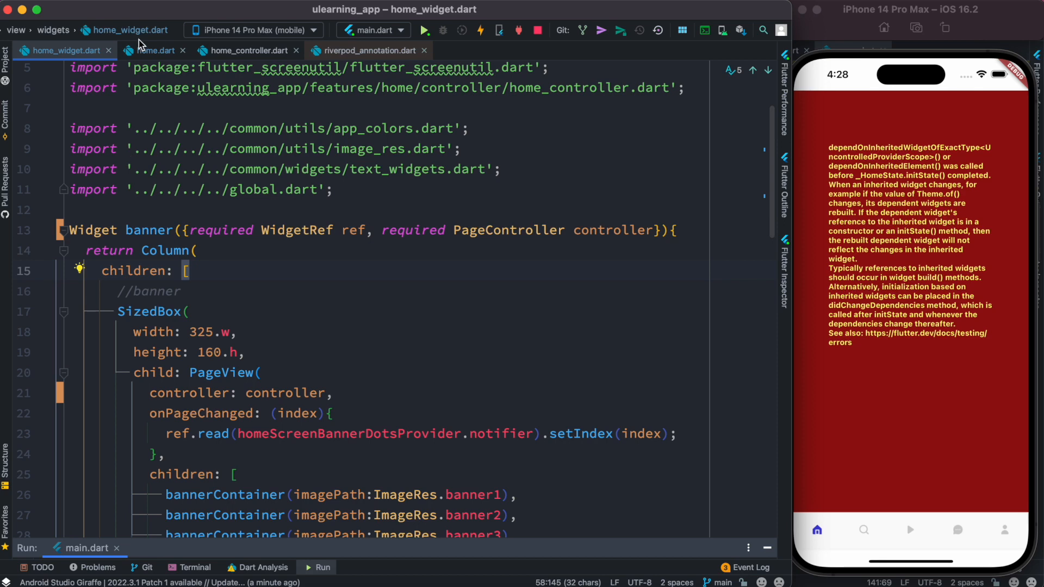
mouse_move(283, 424)
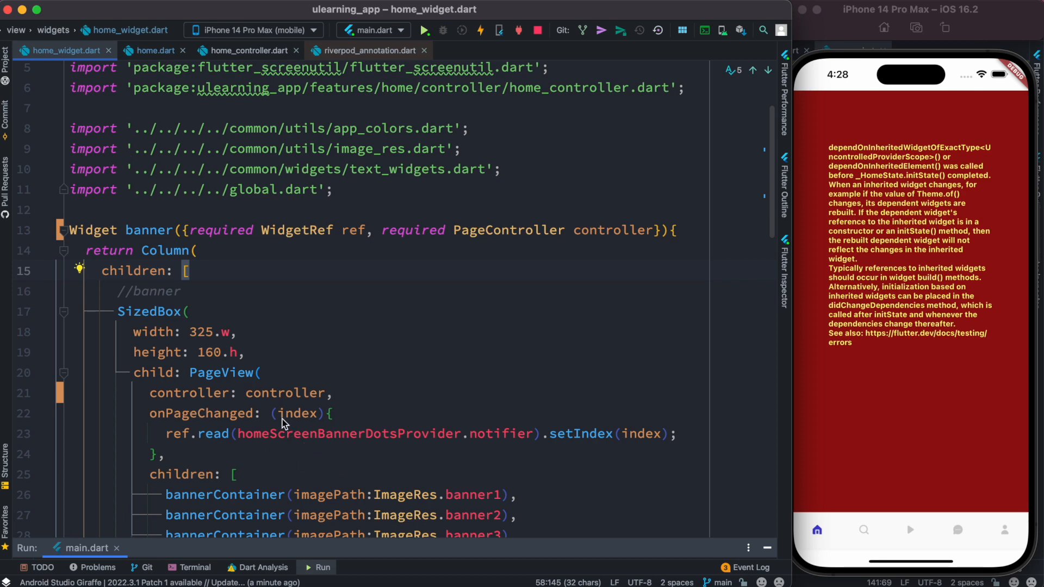
mouse_move(155, 34)
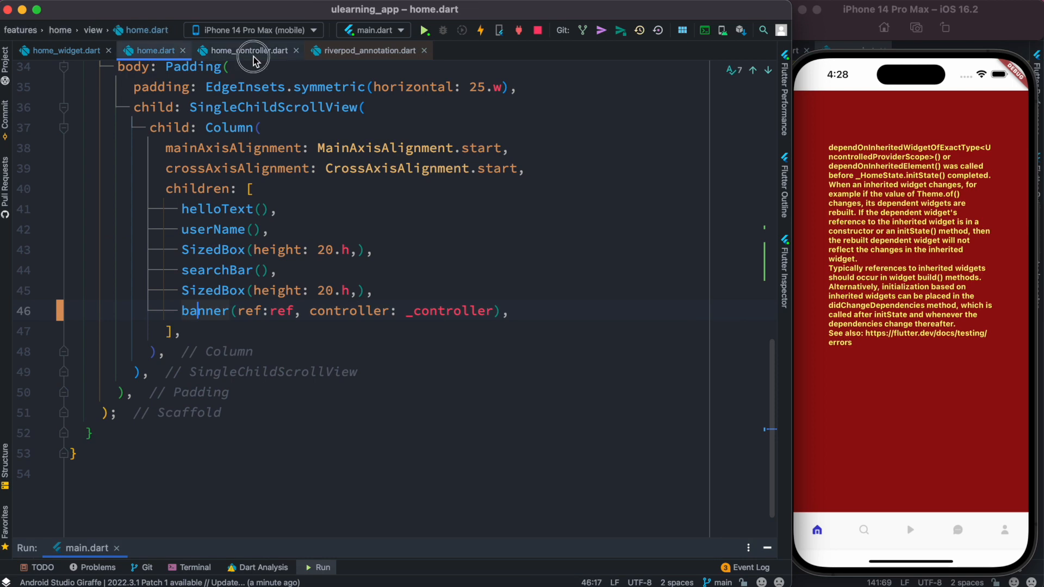
- Review home_controller.dart and home_widget.dart, then return to initState in home.dart
click(247, 50)
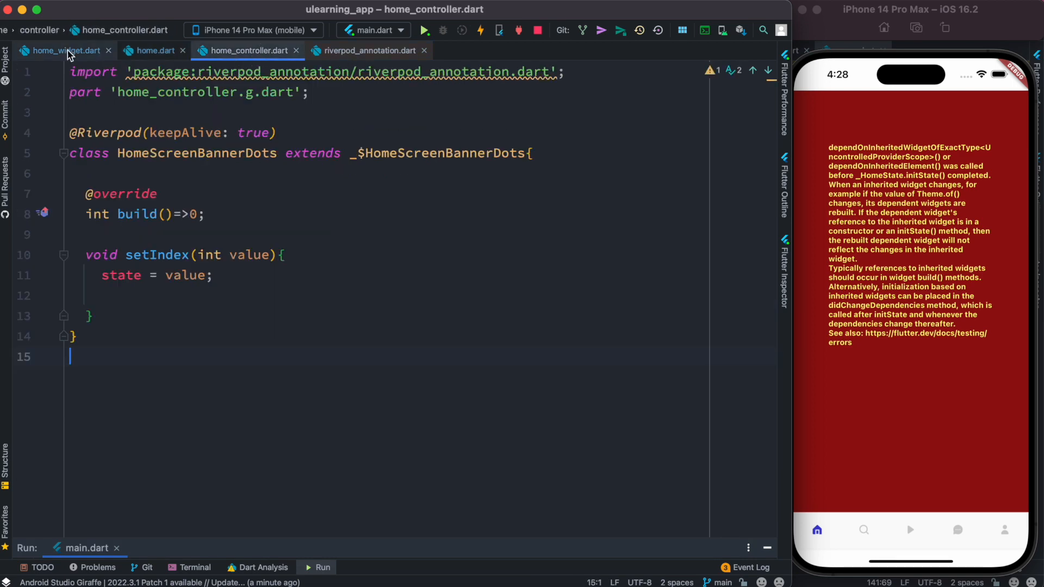
click(59, 50)
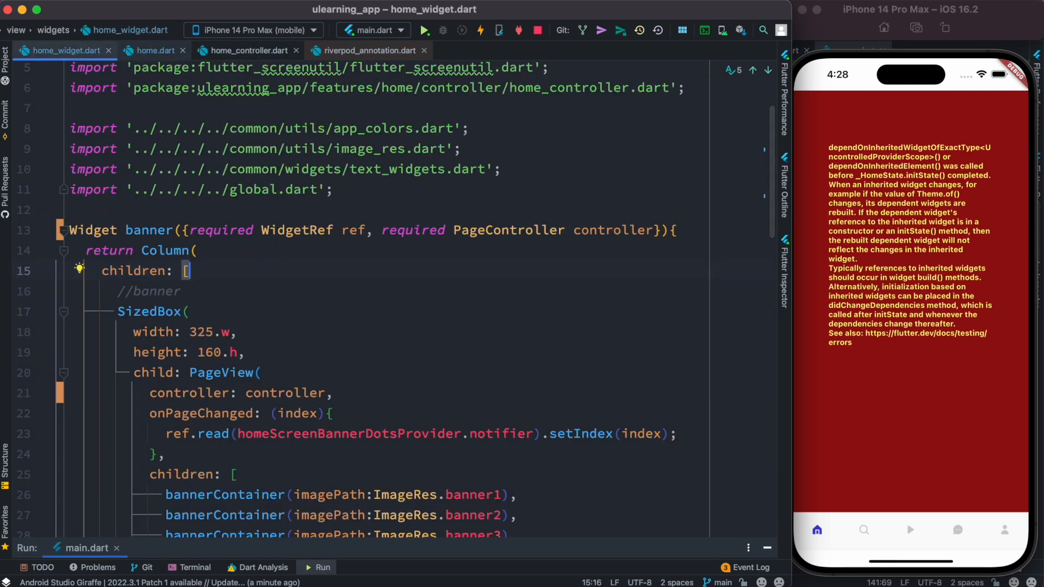
click(149, 51)
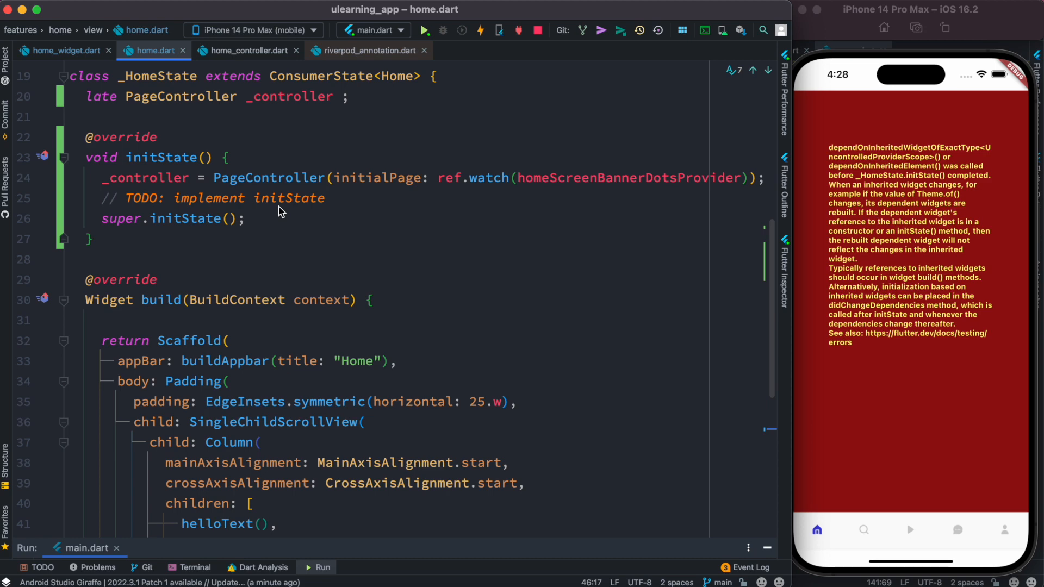
mouse_move(577, 197)
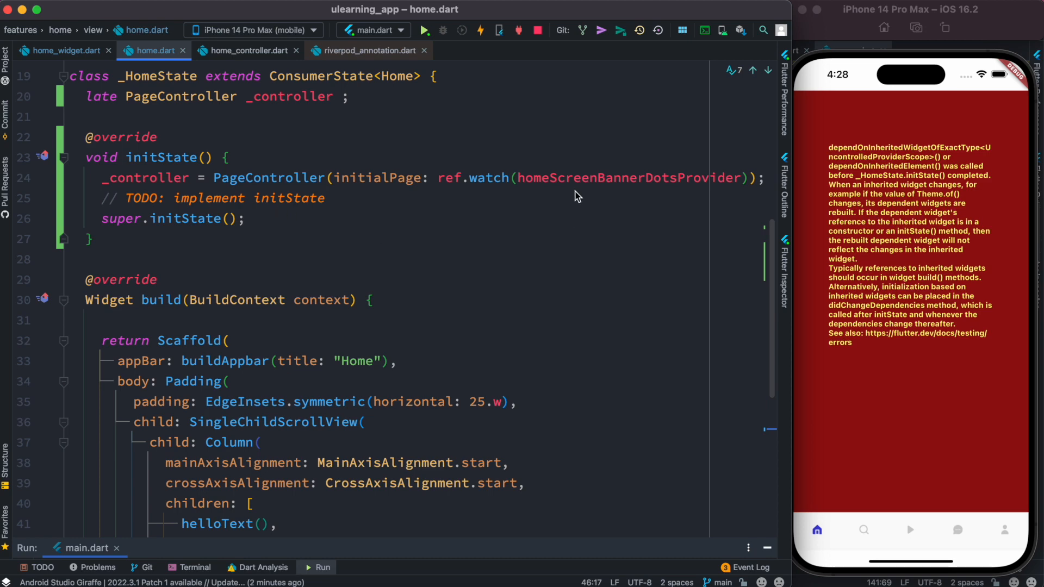
mouse_move(157, 194)
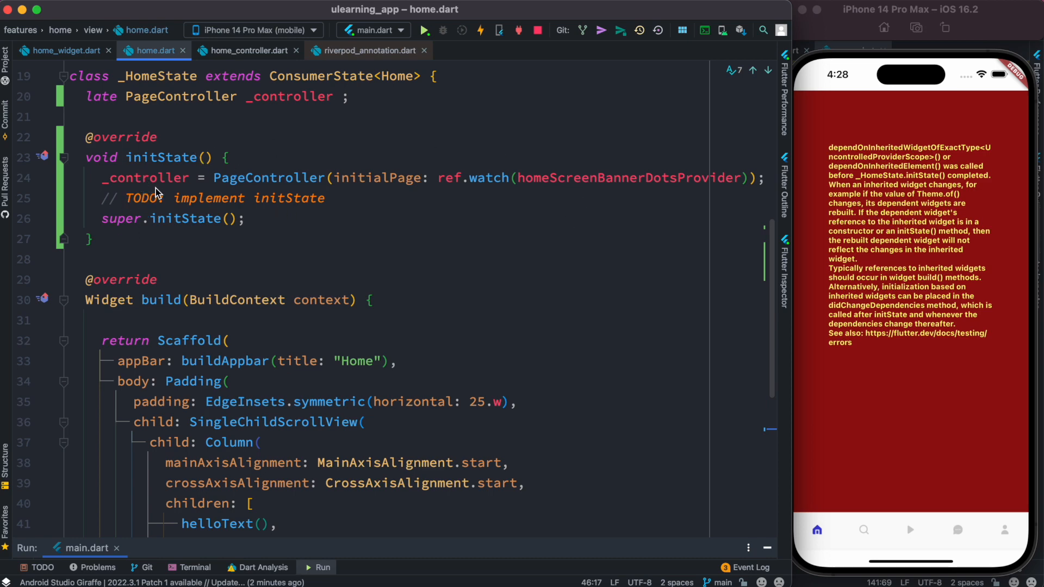
mouse_move(146, 185)
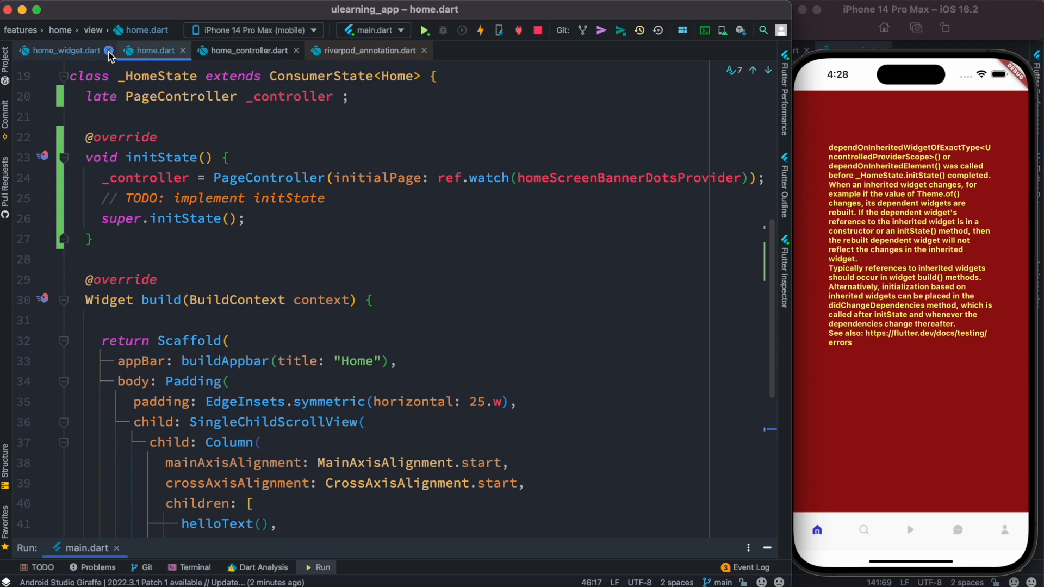
click(60, 50)
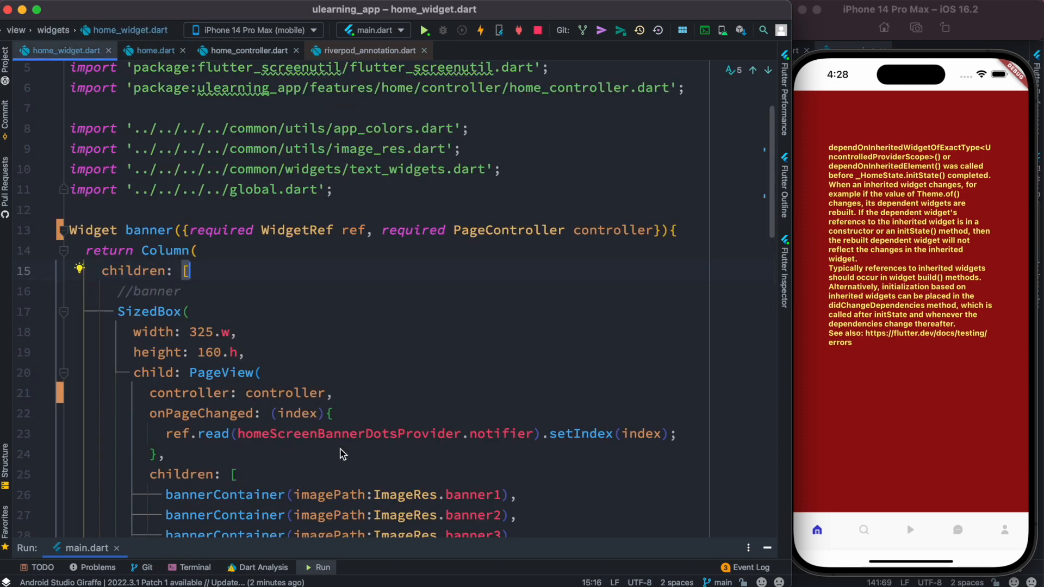
mouse_move(221, 100)
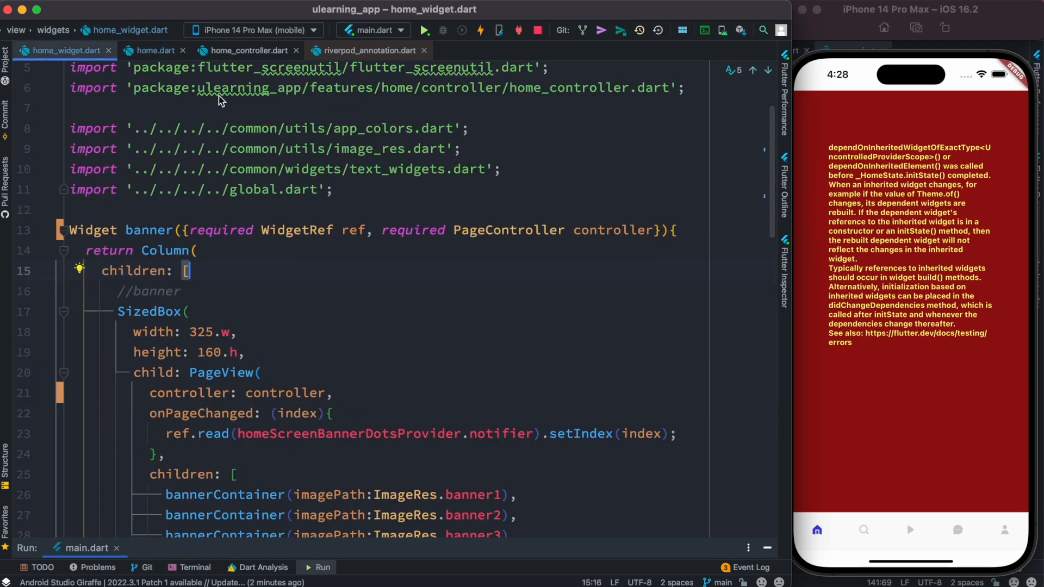
click(155, 51)
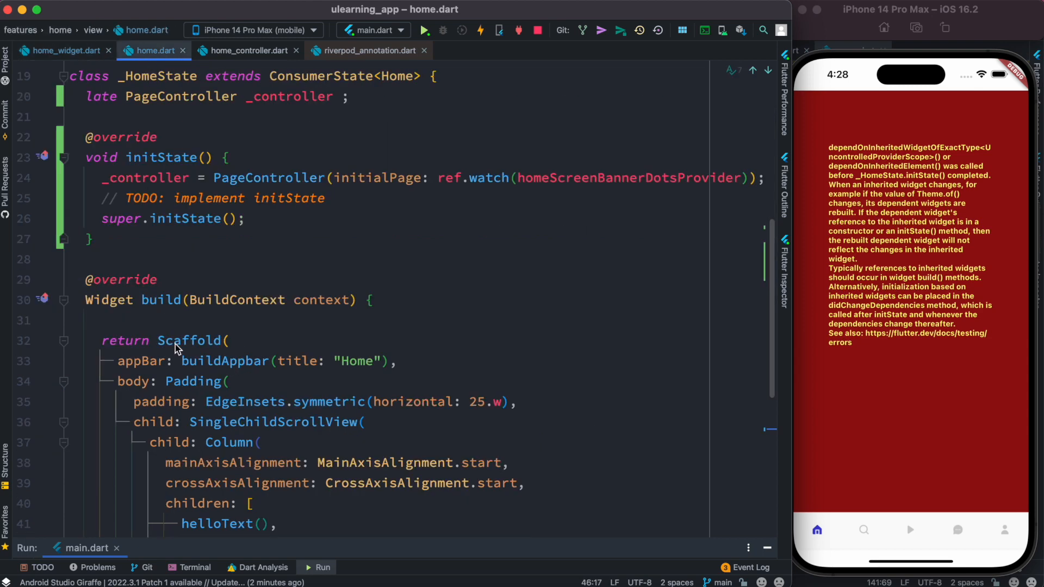
scroll(down, 3)
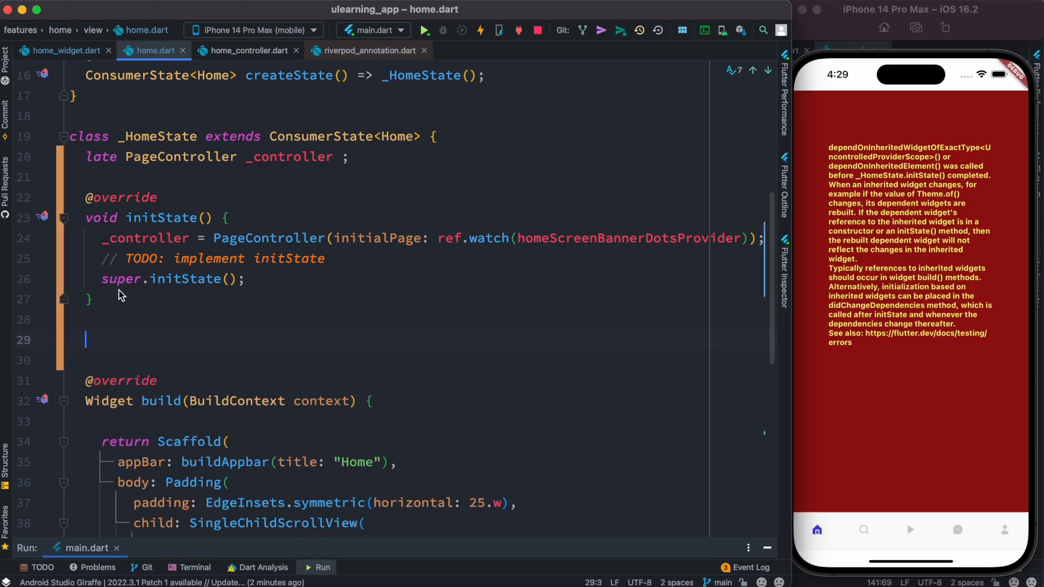
- Add didChangeDependencies assigning _controller = PageController(initialPage: ref.watch(homeScreenBannerDotsProvider))
text(did)
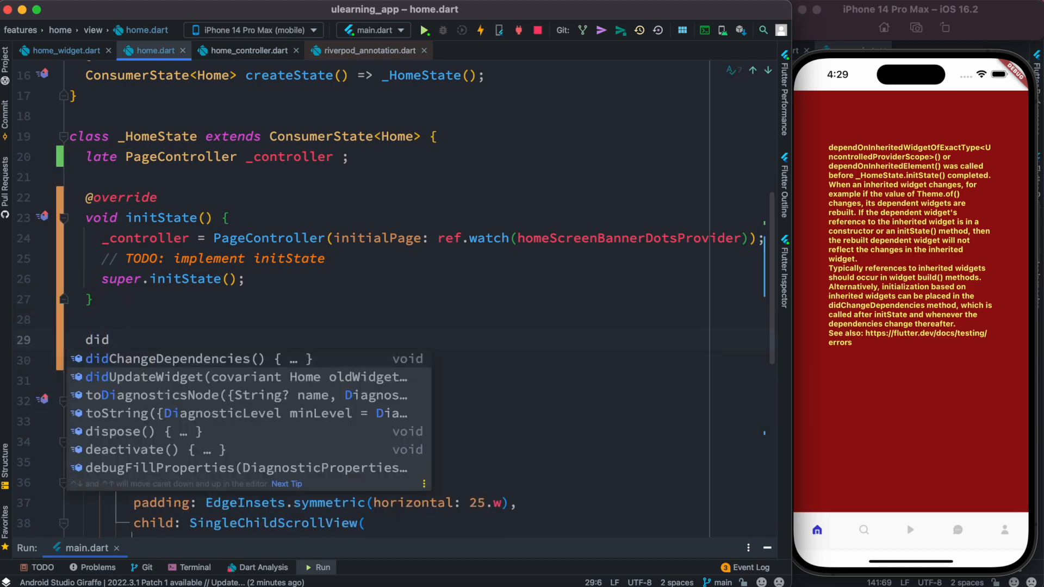
click(170, 358)
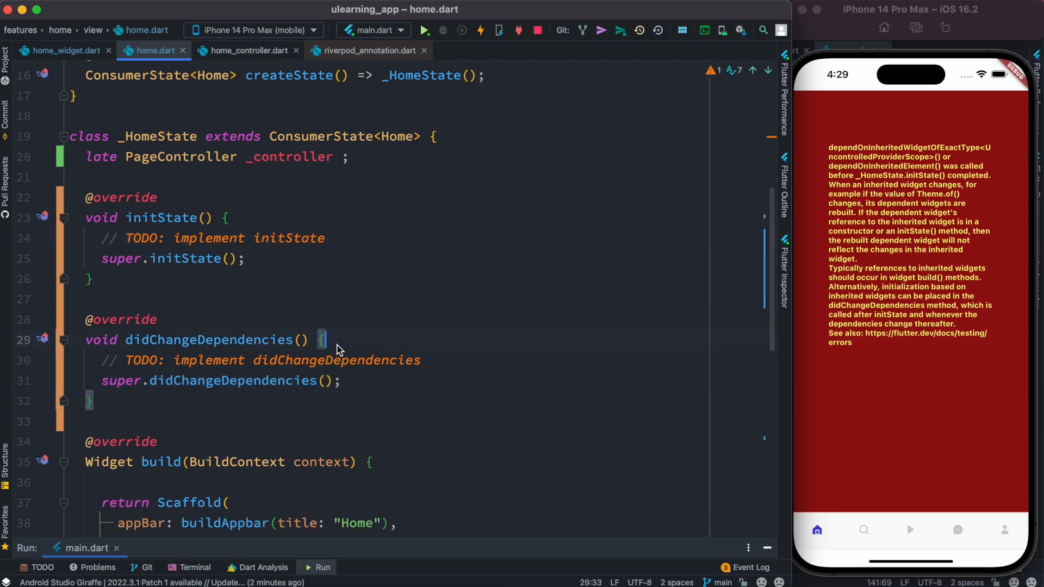
text(_controller = PageController(initialPage: ref.watch(homeScreenBannerDotsProvider));)
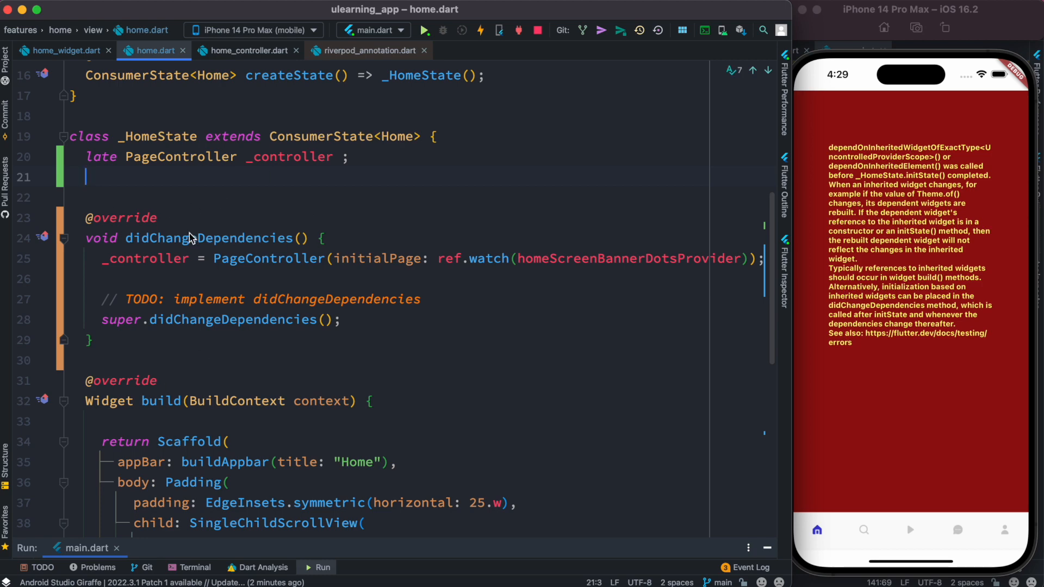
mouse_move(176, 305)
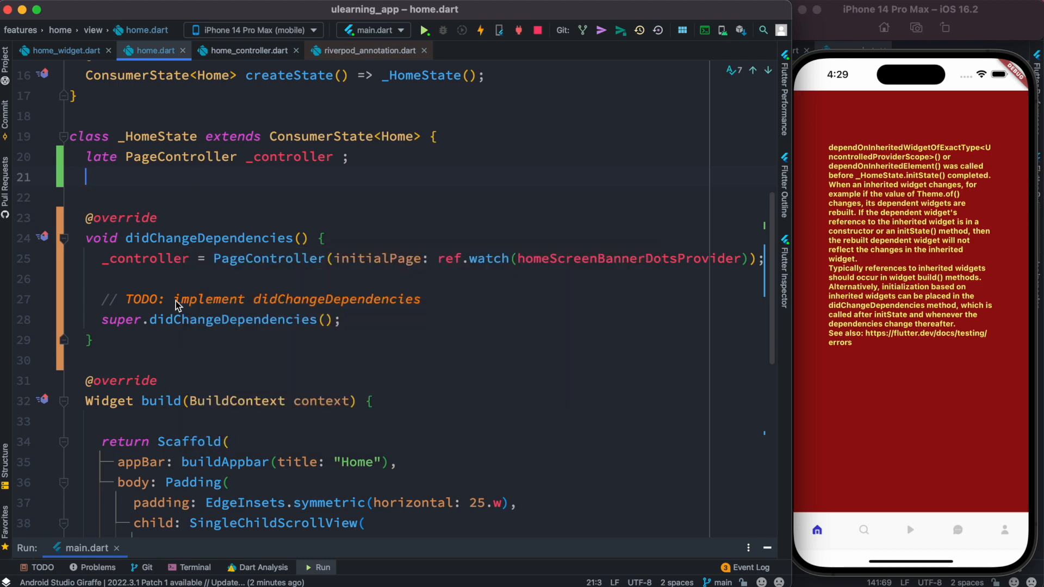
mouse_move(220, 269)
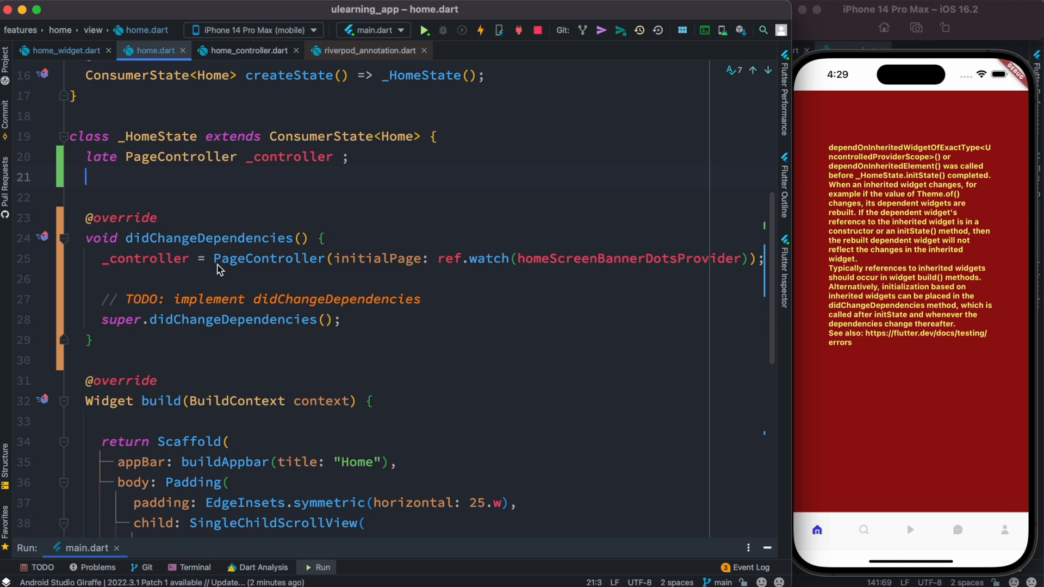
mouse_move(282, 264)
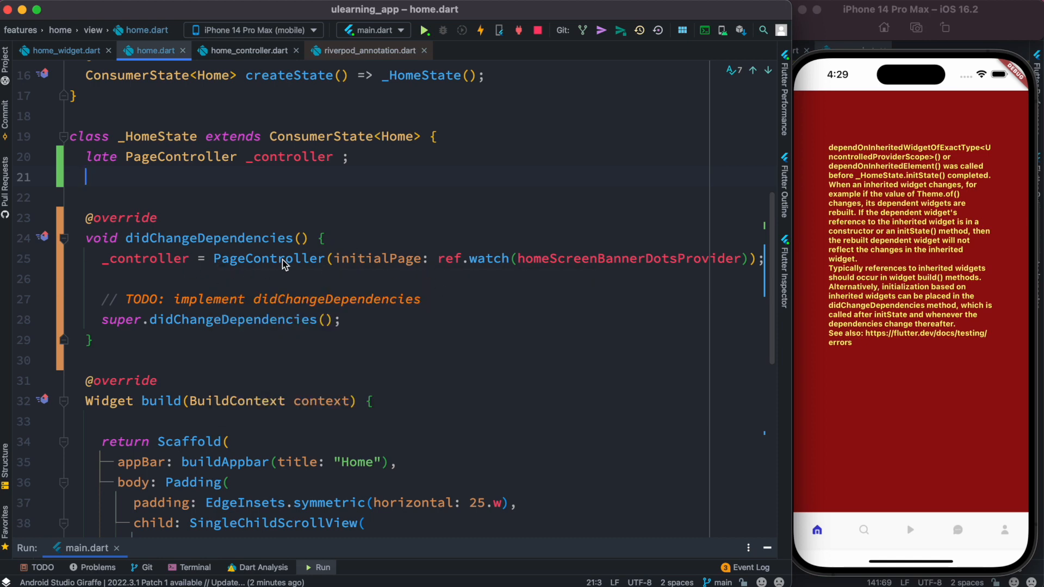
mouse_move(433, 276)
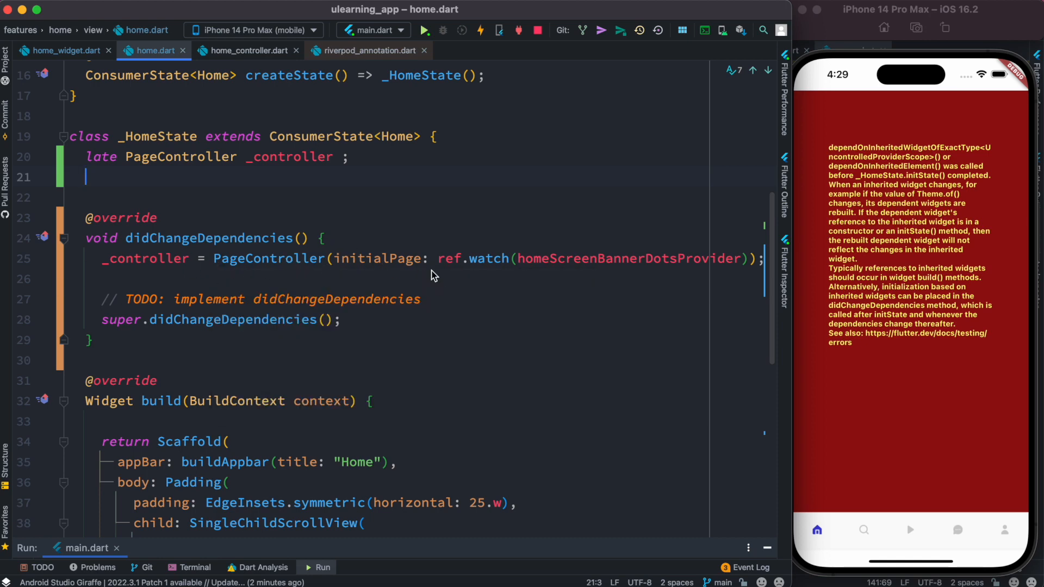
mouse_move(345, 492)
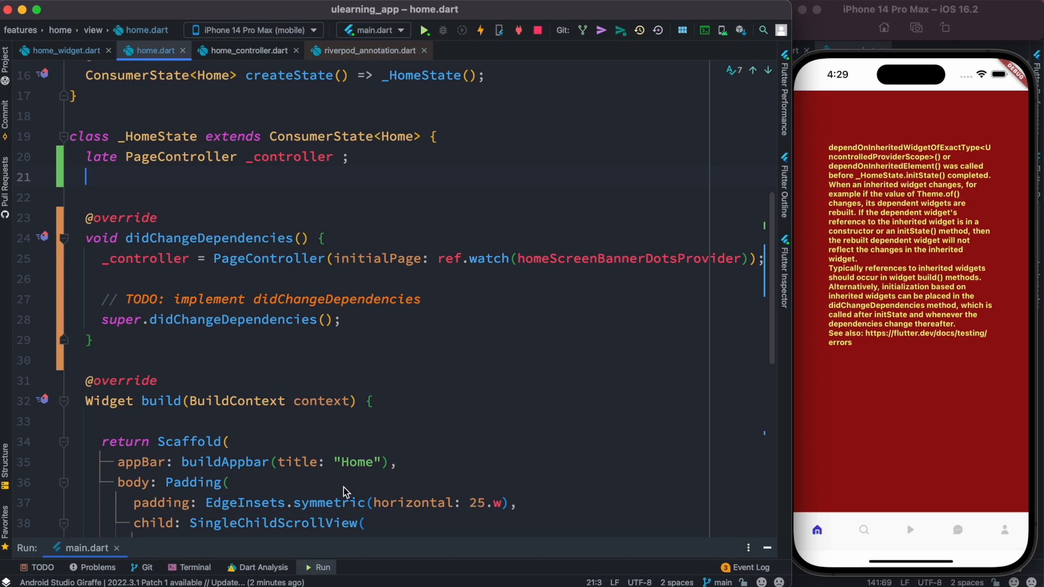
mouse_move(148, 211)
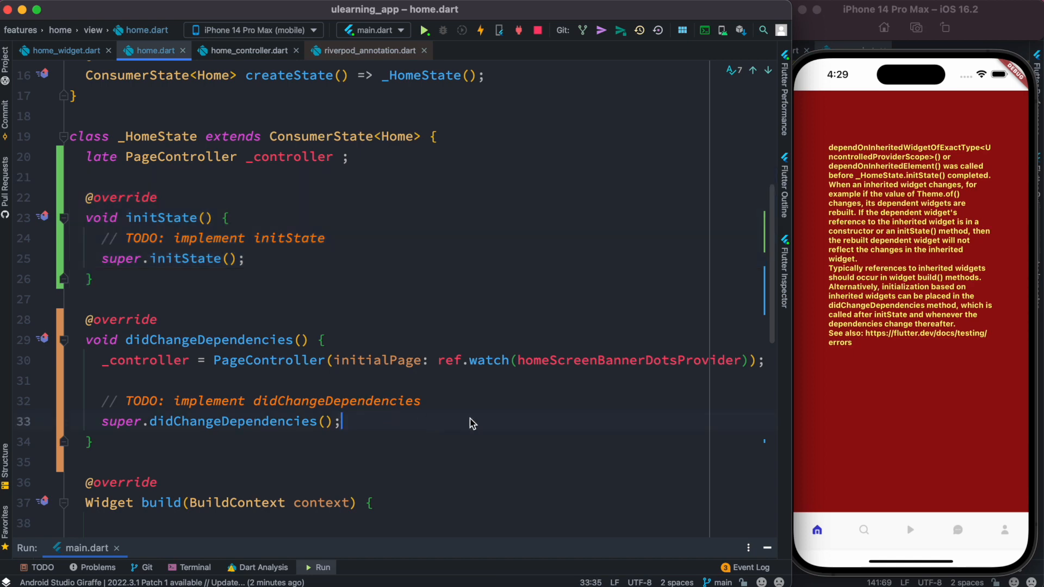
mouse_move(227, 306)
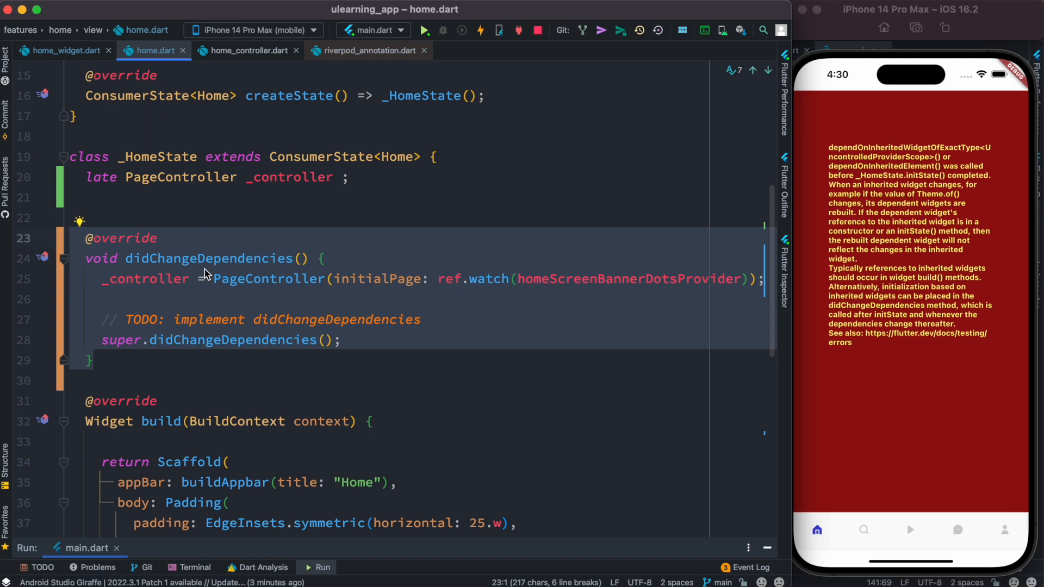
mouse_move(211, 548)
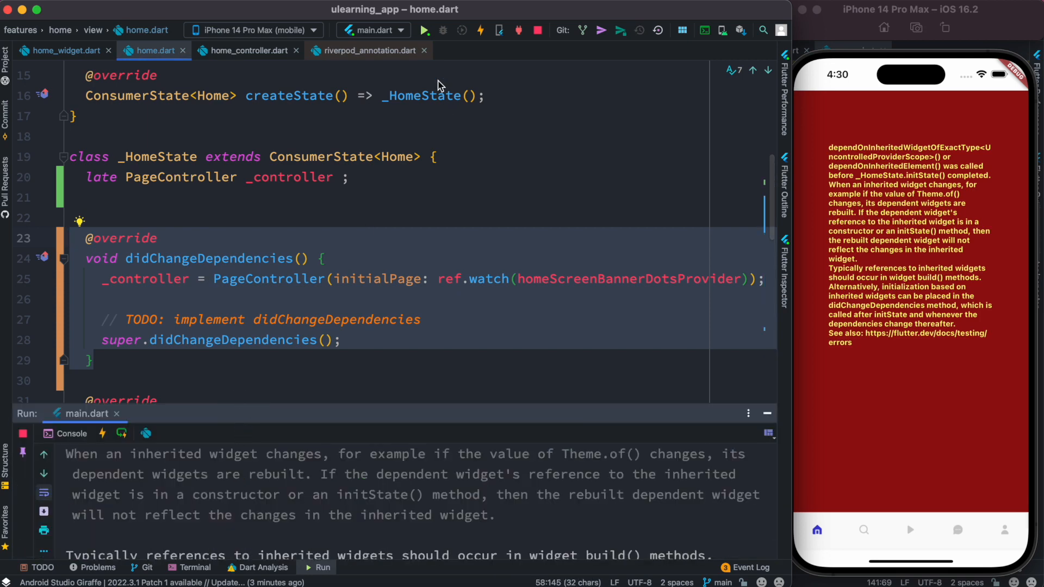
- Hot restart the now error-free app and switch to its profile screen
click(480, 30)
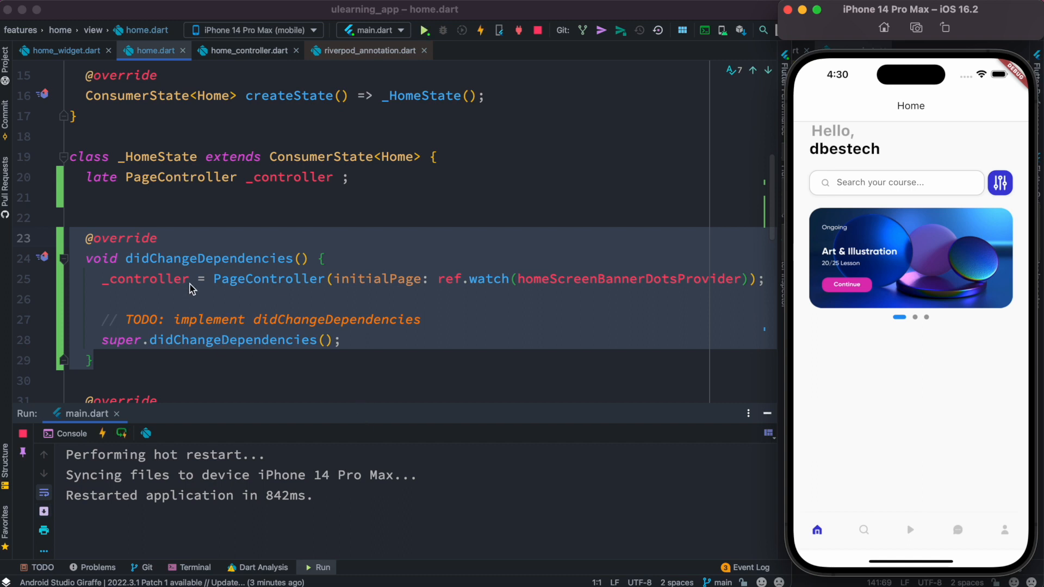
mouse_move(162, 208)
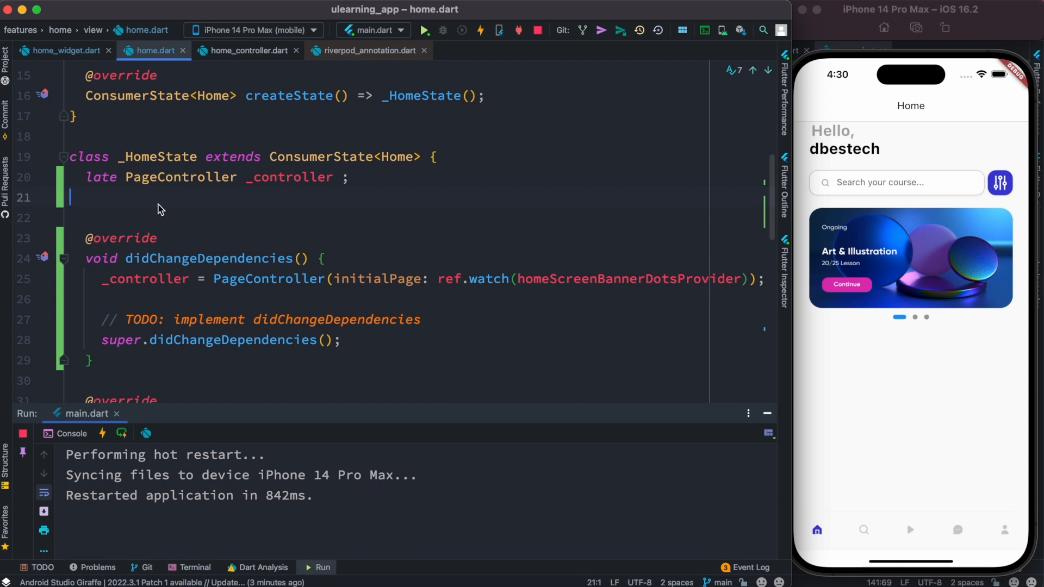
mouse_move(206, 265)
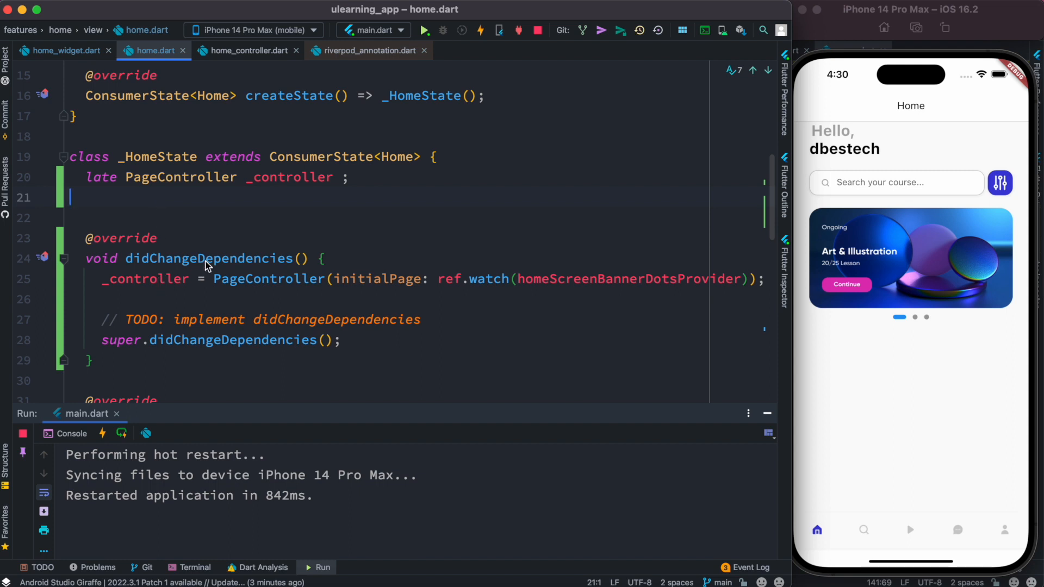
mouse_move(208, 258)
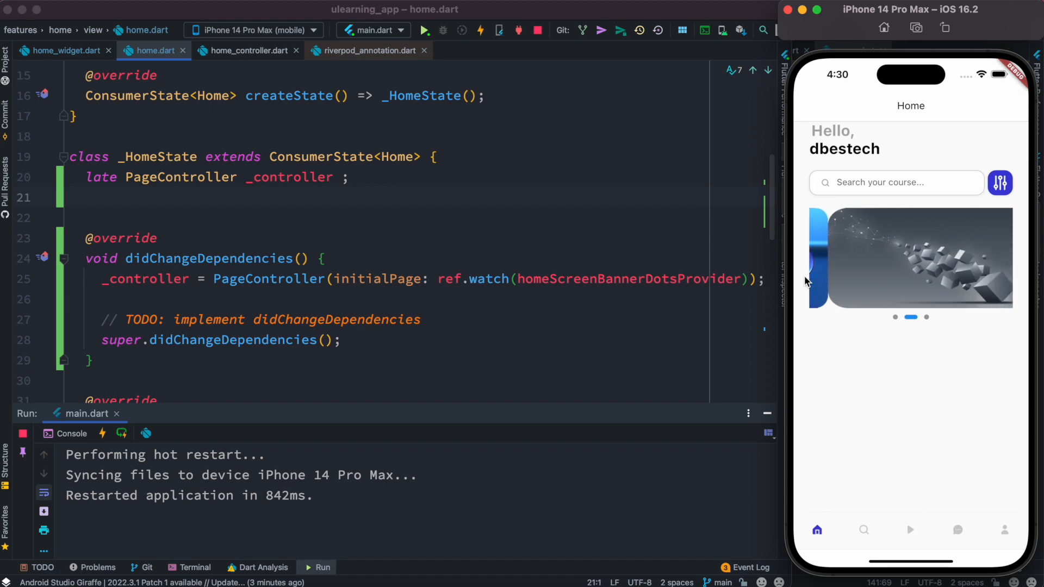
click(1004, 530)
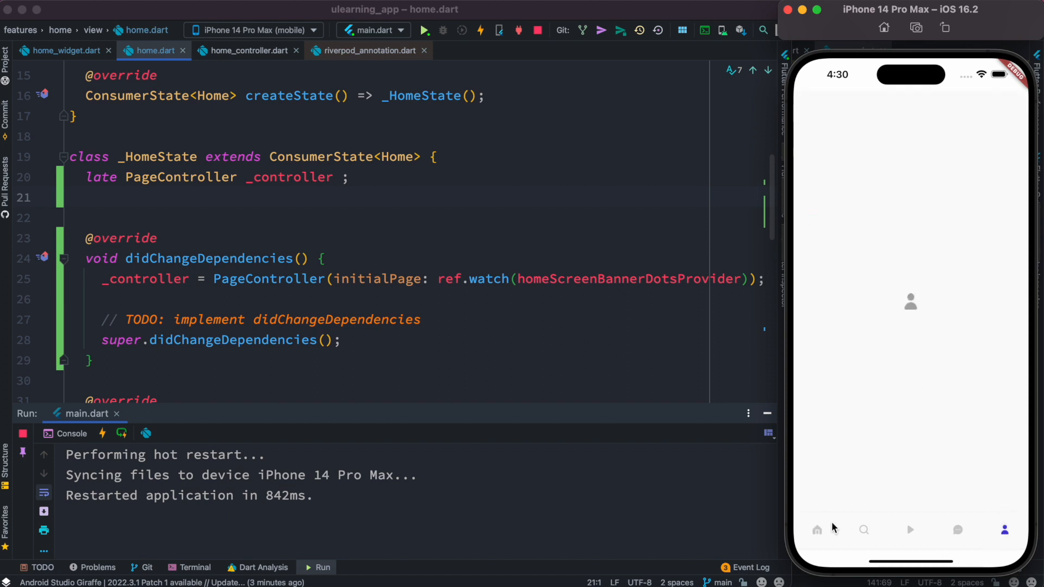